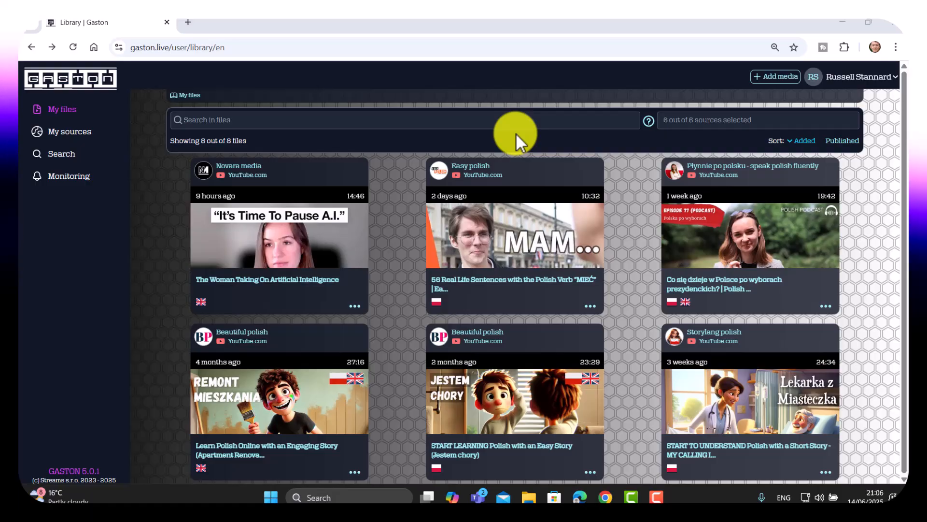
pyautogui.moveTo(282, 244)
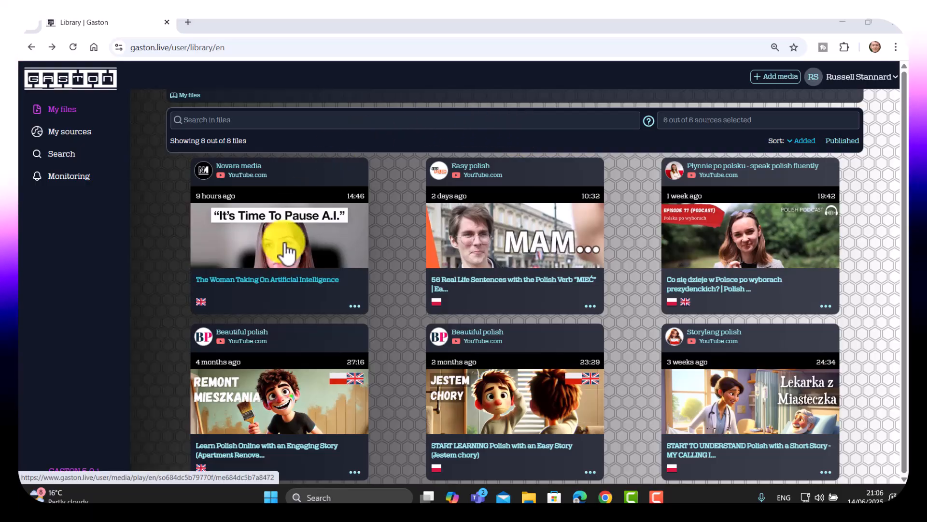
# - Open The Woman Taking On Artificial Intelligence transcript from My files
pyautogui.click(279, 238)
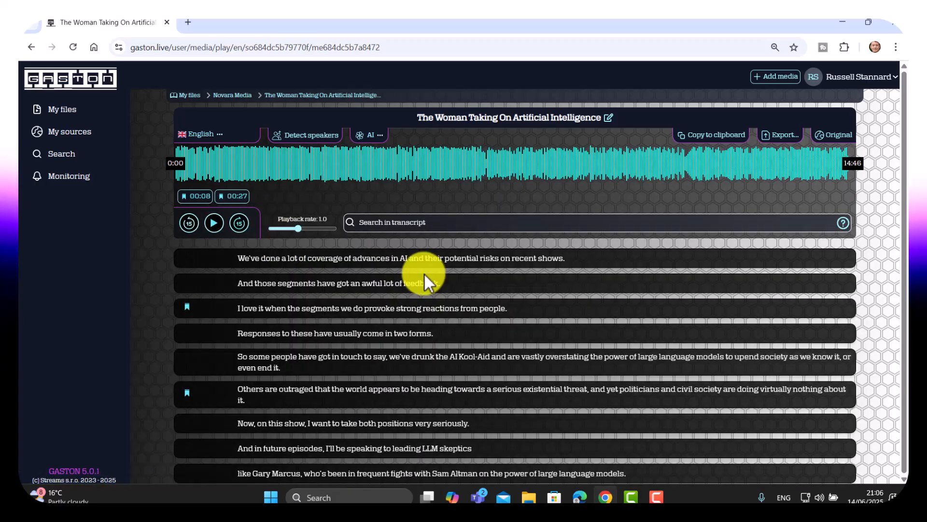
pyautogui.click(199, 134)
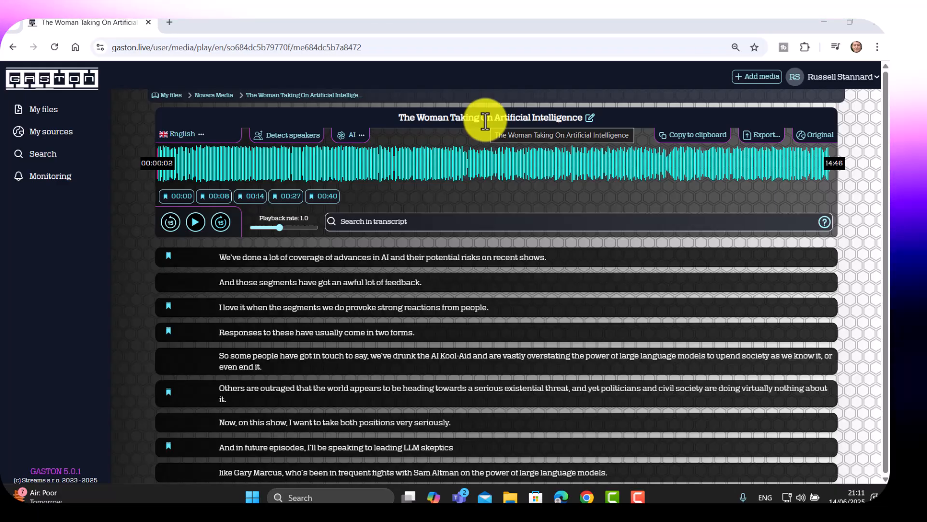
pyautogui.moveTo(369, 172)
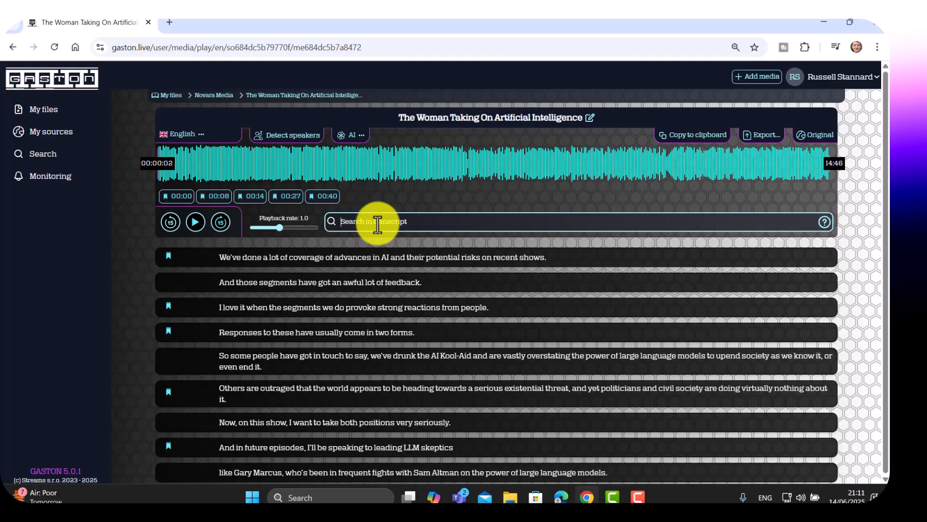
# - Search the transcript for 'Now', clear it, then search for 'future'
pyautogui.write('Now')
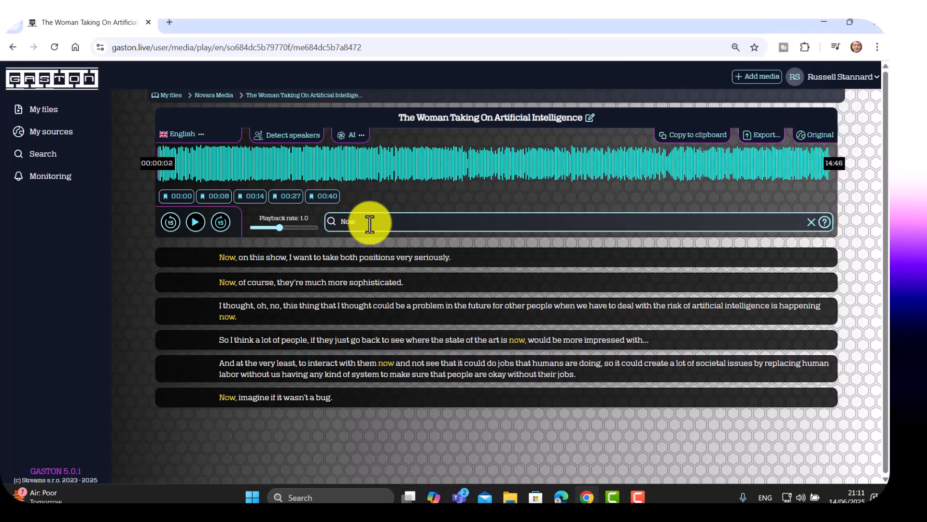
pyautogui.click(812, 223)
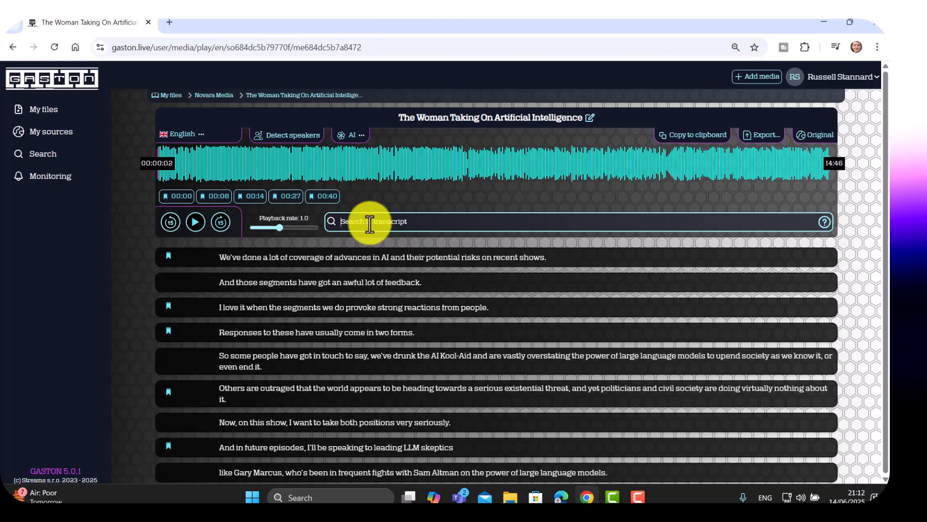
pyautogui.write('future')
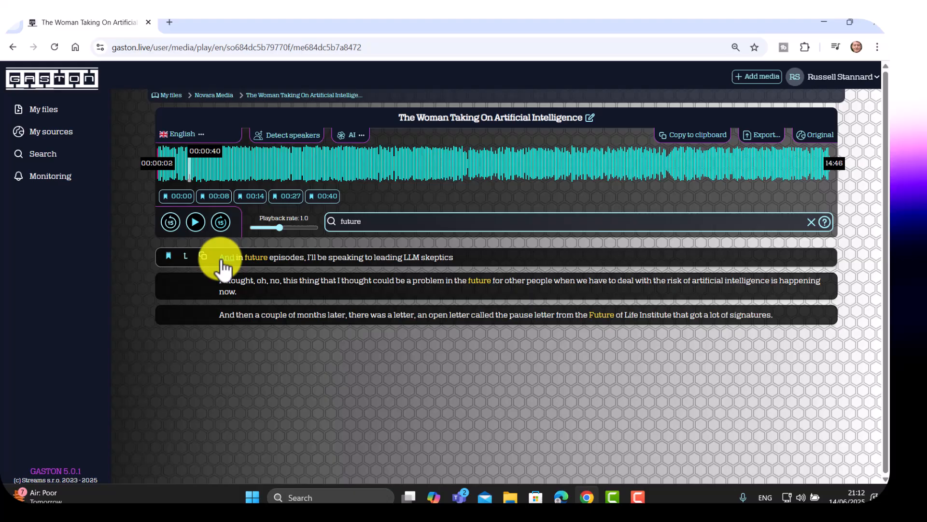
# - Play audio from the 'And in future episodes' and open letter sentences, then pause
pyautogui.click(195, 222)
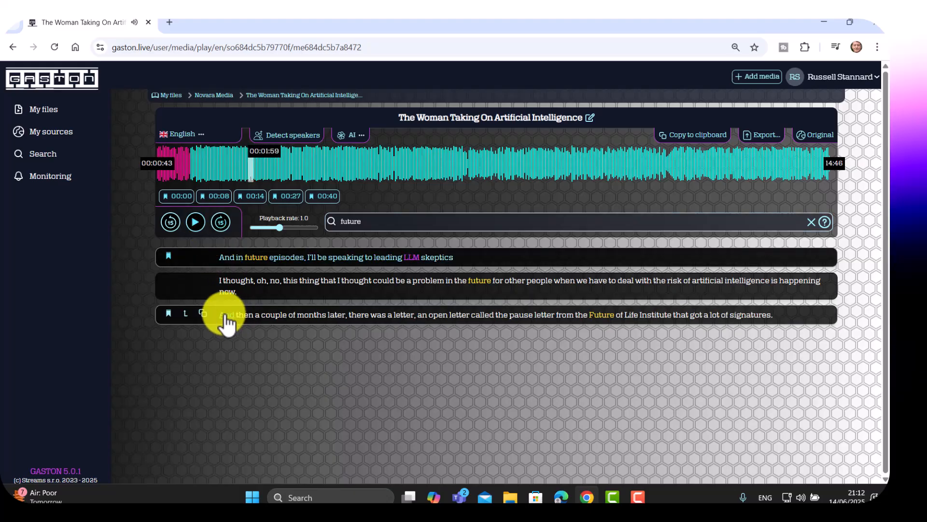
pyautogui.click(195, 222)
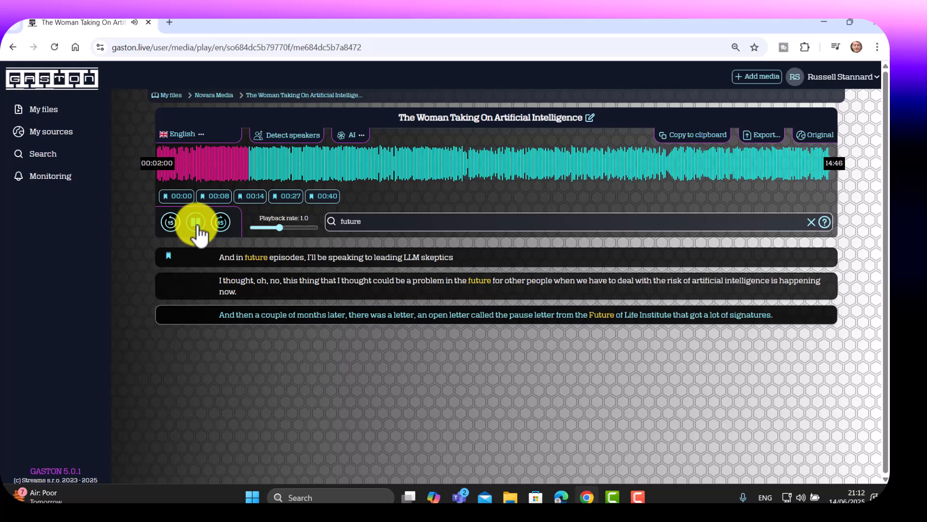
pyautogui.click(196, 222)
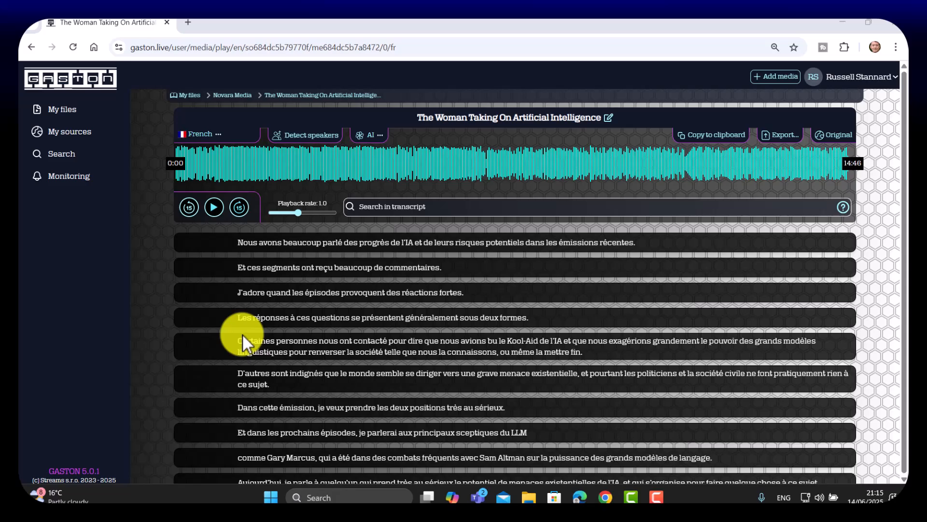
# - Switch to English, review available translation languages, then switch the transcript to French
pyautogui.click(200, 133)
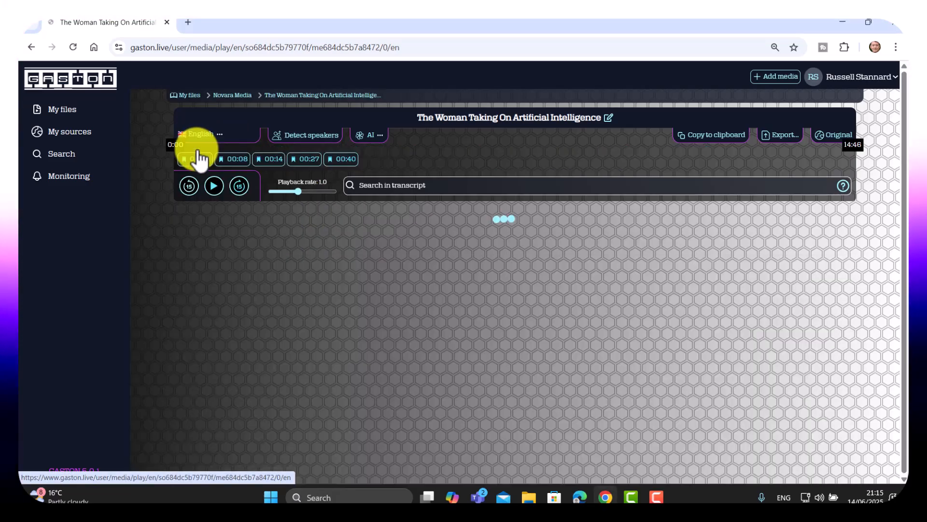
pyautogui.click(199, 135)
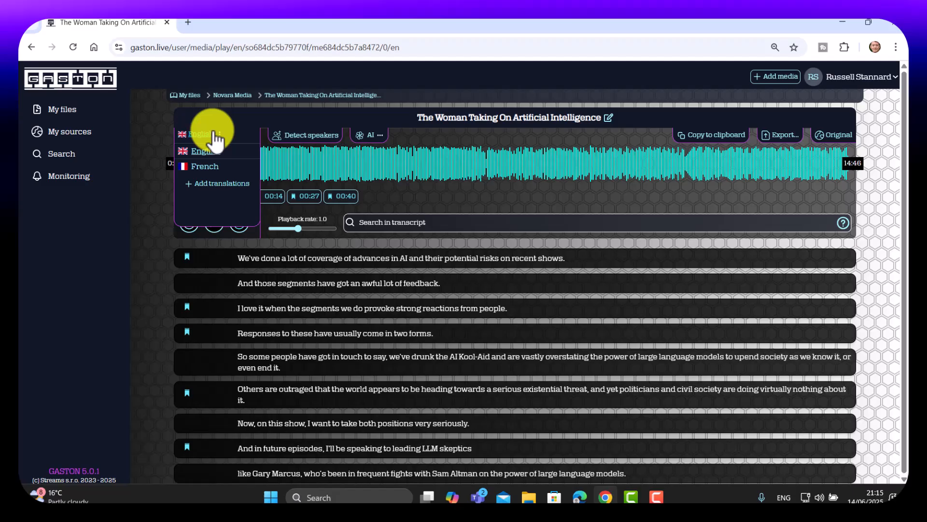
pyautogui.moveTo(210, 178)
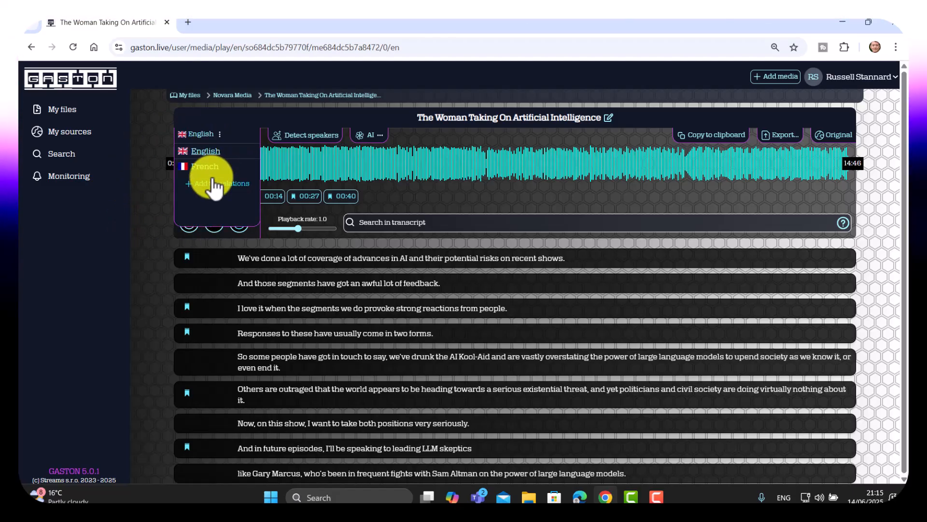
pyautogui.click(216, 184)
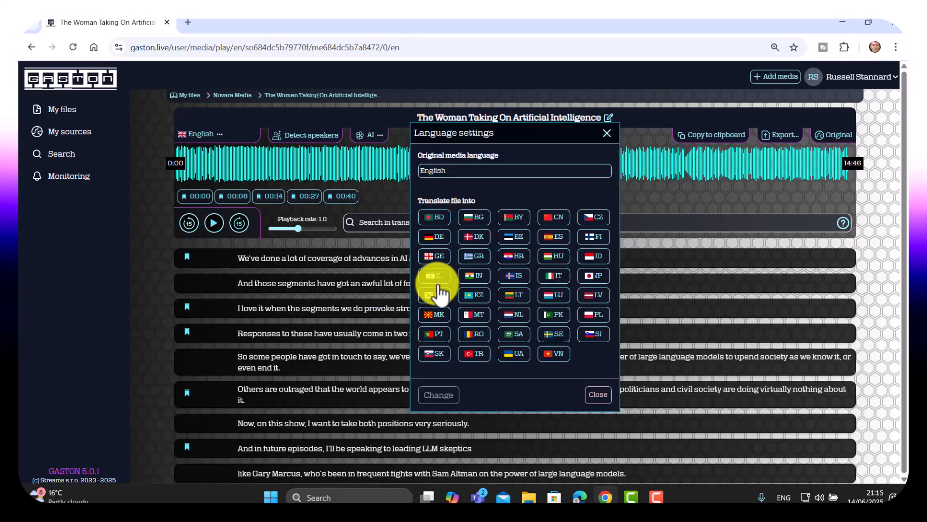
pyautogui.moveTo(448, 252)
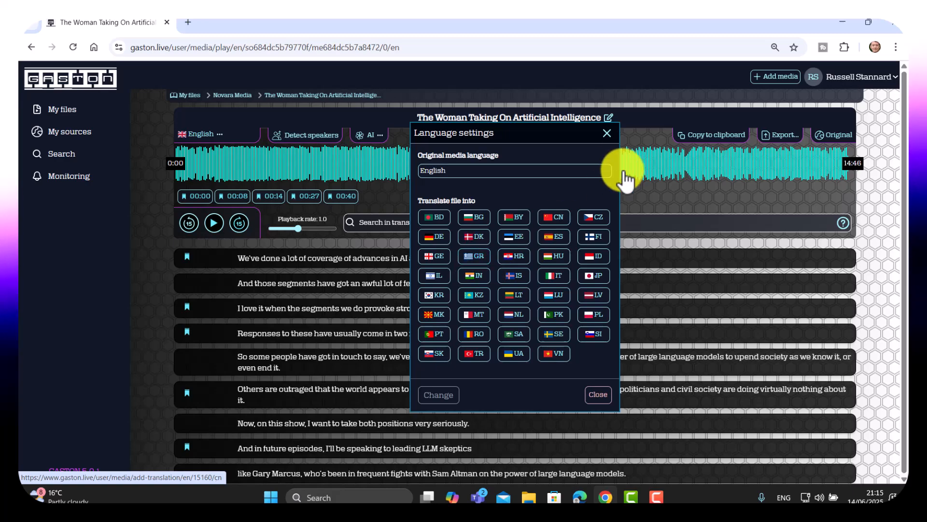
pyautogui.click(606, 132)
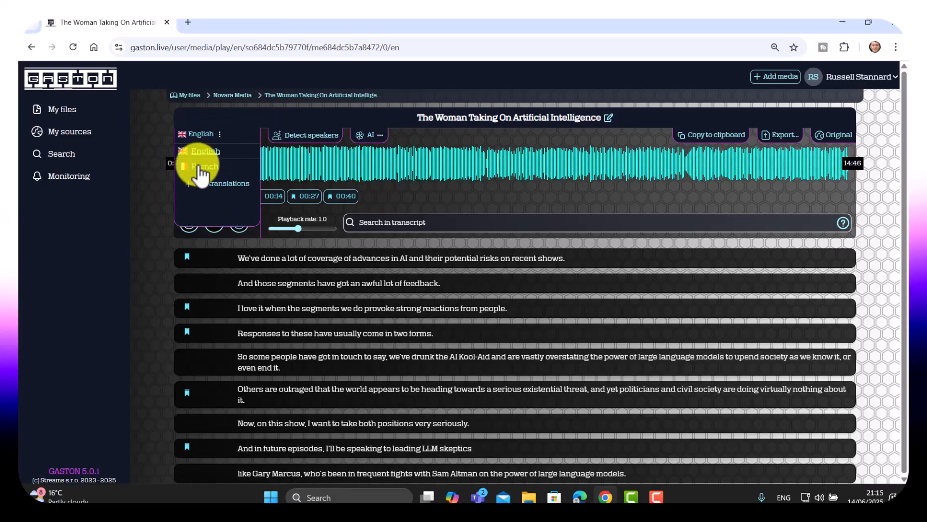
pyautogui.click(200, 166)
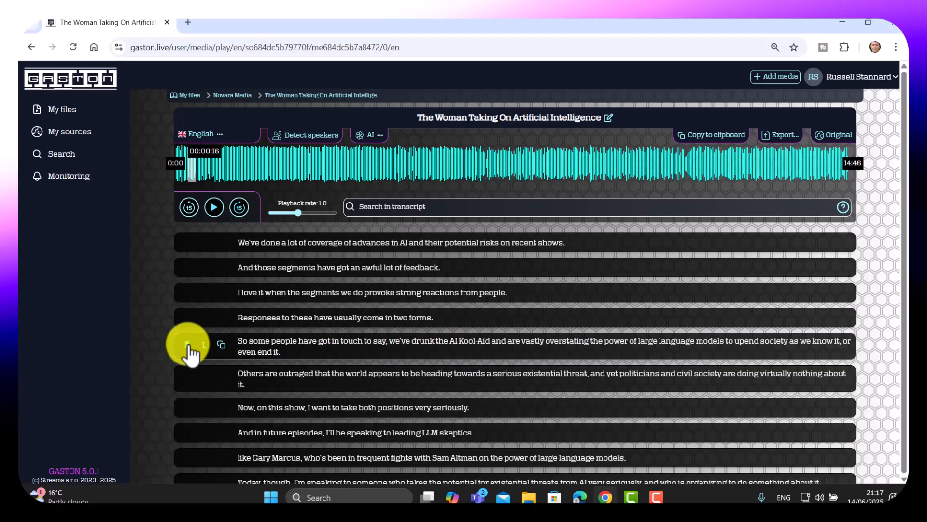
# - Bookmark the 'So some people' sentence and the opening sentence
pyautogui.click(190, 344)
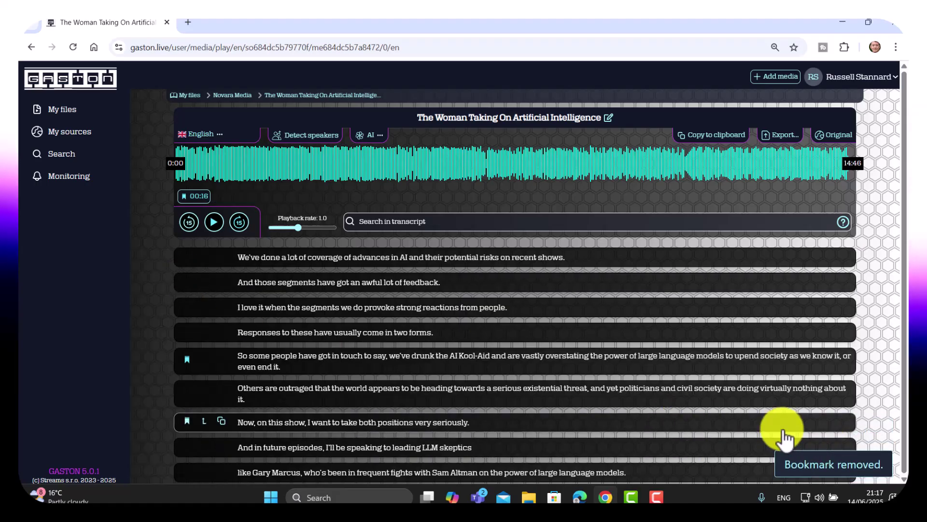
pyautogui.click(187, 257)
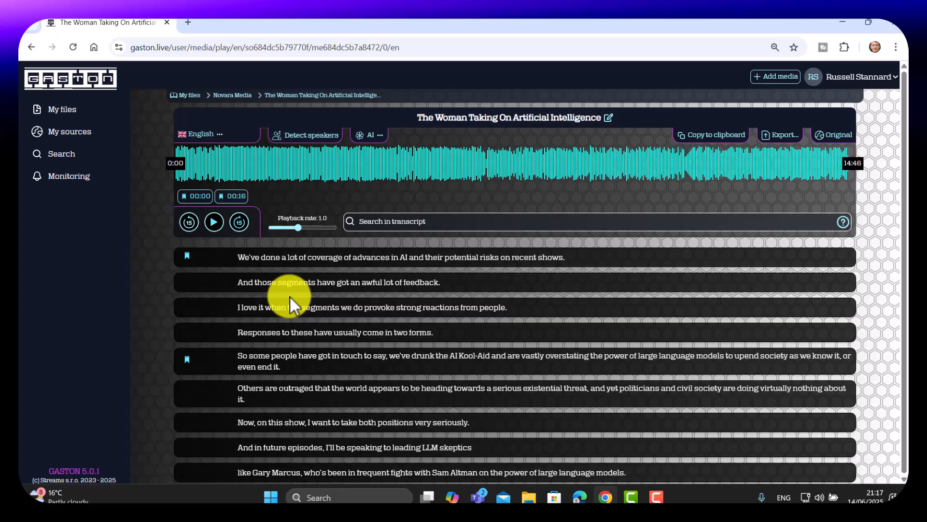
pyautogui.moveTo(206, 401)
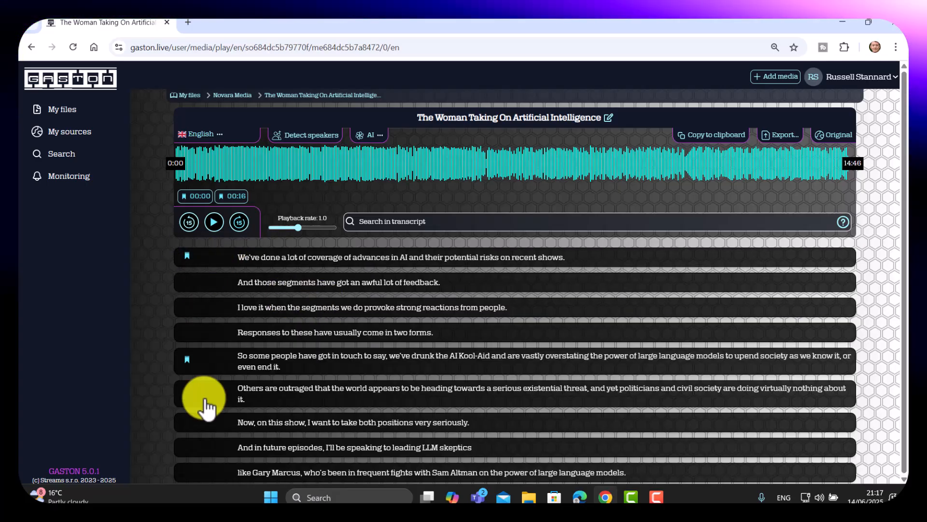
pyautogui.moveTo(330, 323)
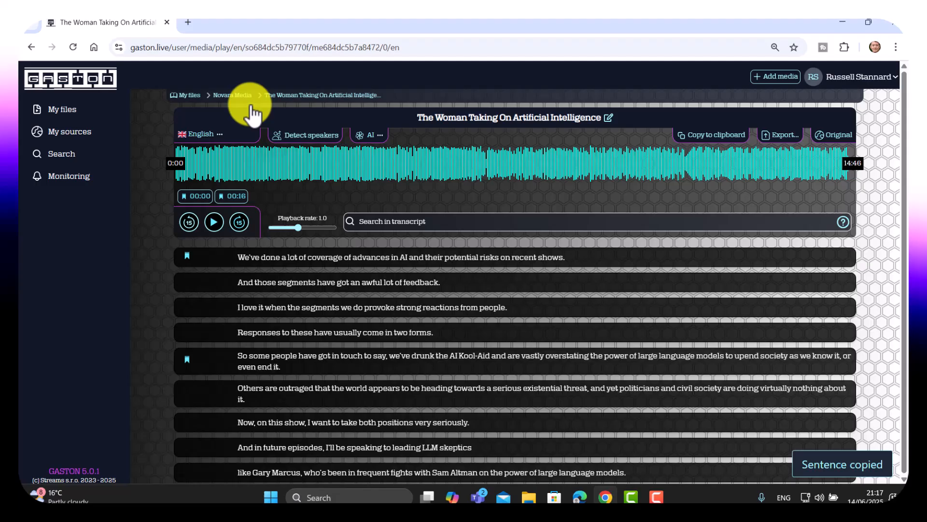
# - Open Google Translate in a new tab with Spanish as the target language
pyautogui.click(187, 22)
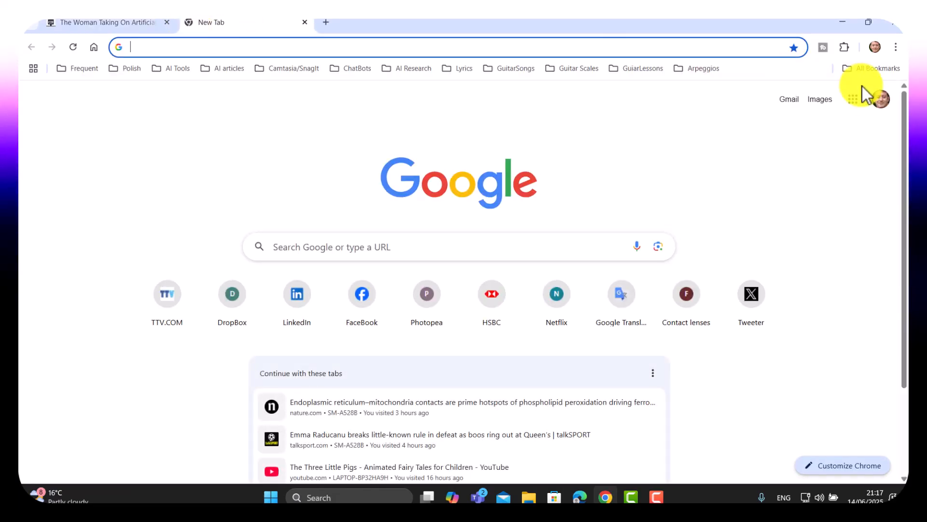
pyautogui.click(853, 98)
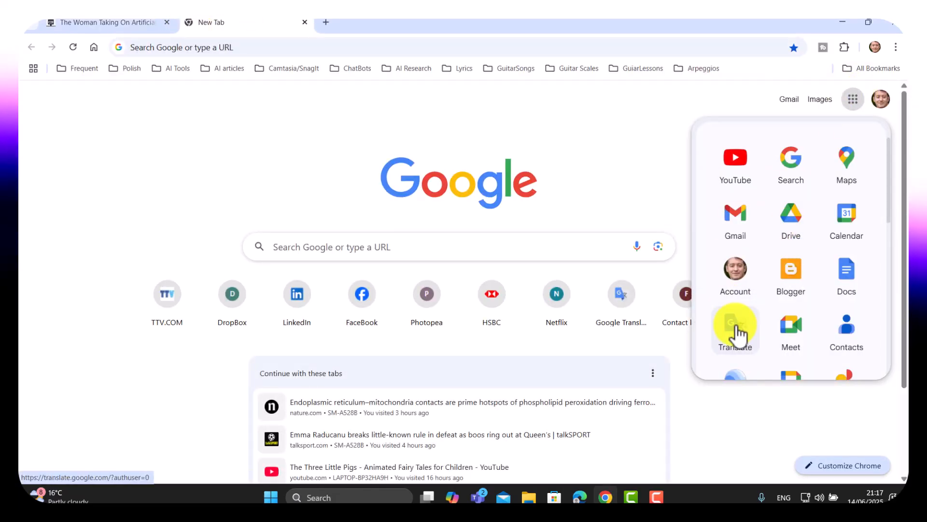
pyautogui.click(735, 325)
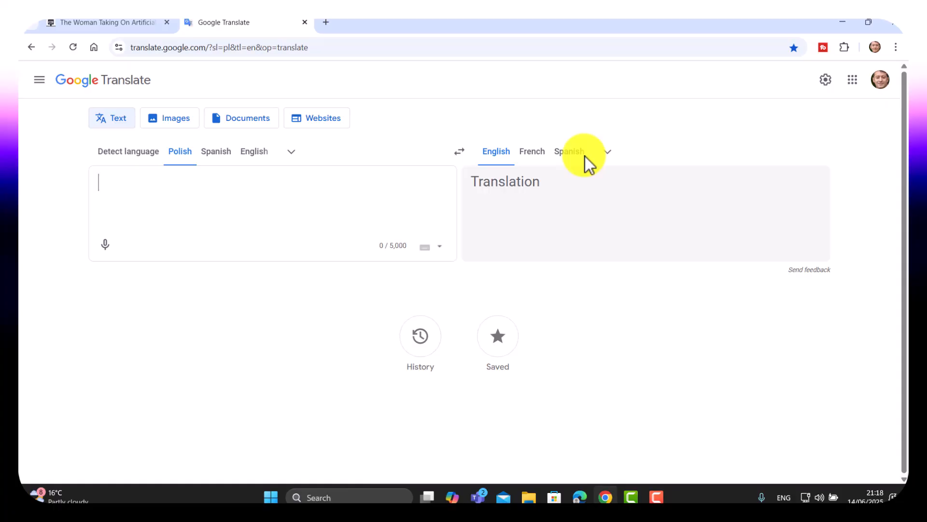
pyautogui.click(569, 151)
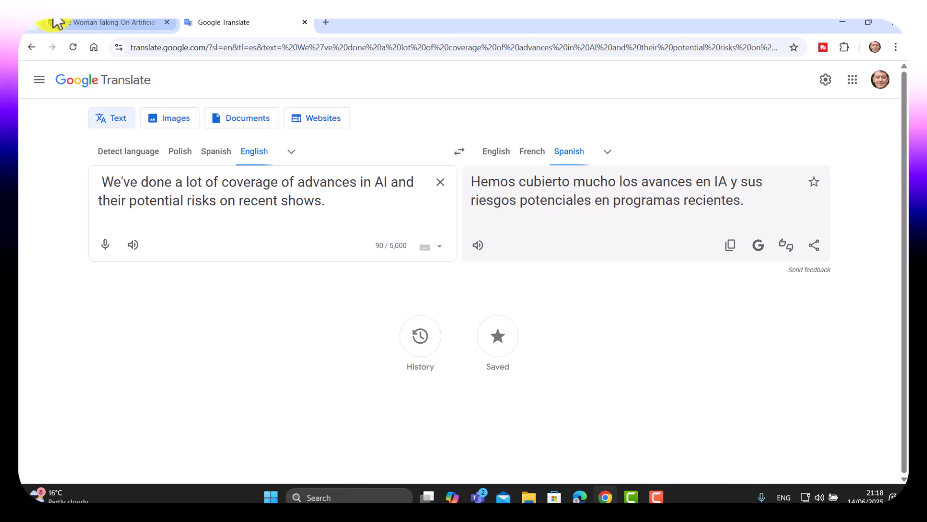
# - Return to the Gaston transcript tab
pyautogui.click(104, 22)
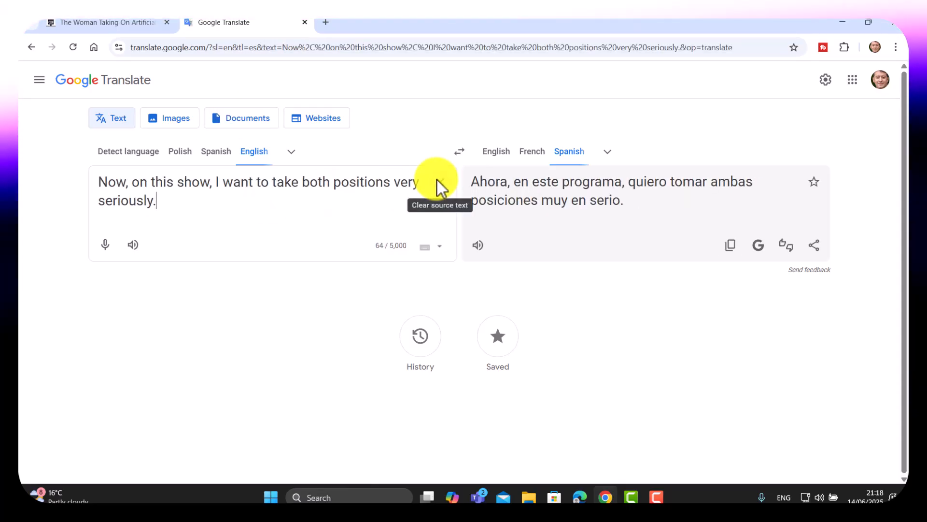
pyautogui.click(106, 22)
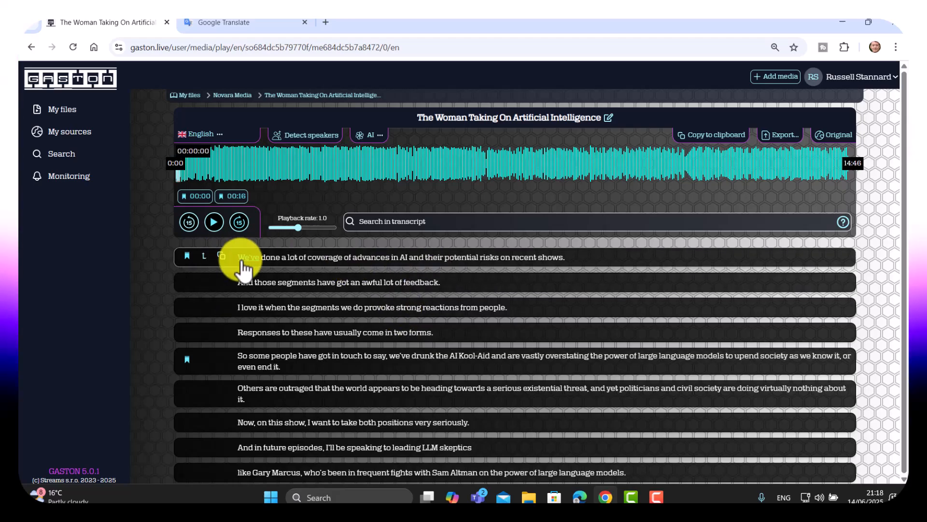
# - Translate 'We've done a lot of coverage of advances' into Spanish and return to Gaston
pyautogui.moveTo(238, 257); pyautogui.dragTo(379, 257)
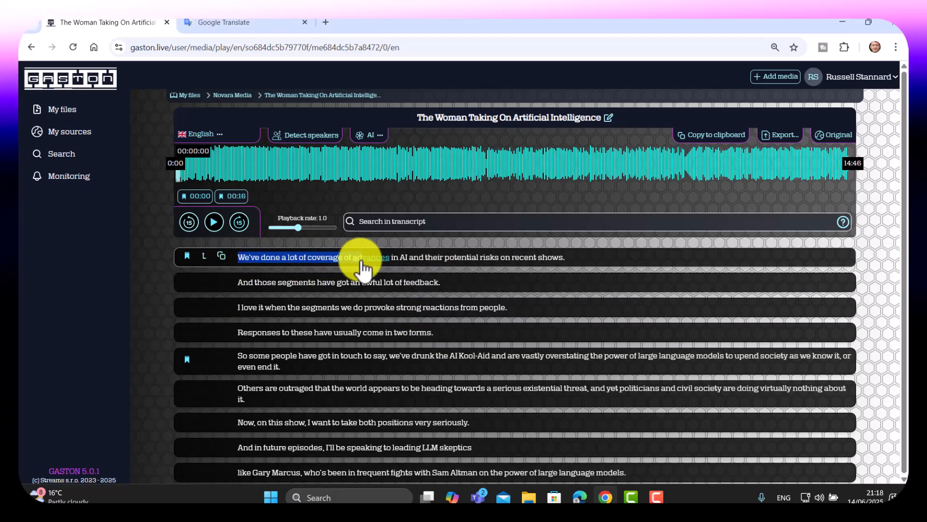
pyautogui.rightClick(343, 253)
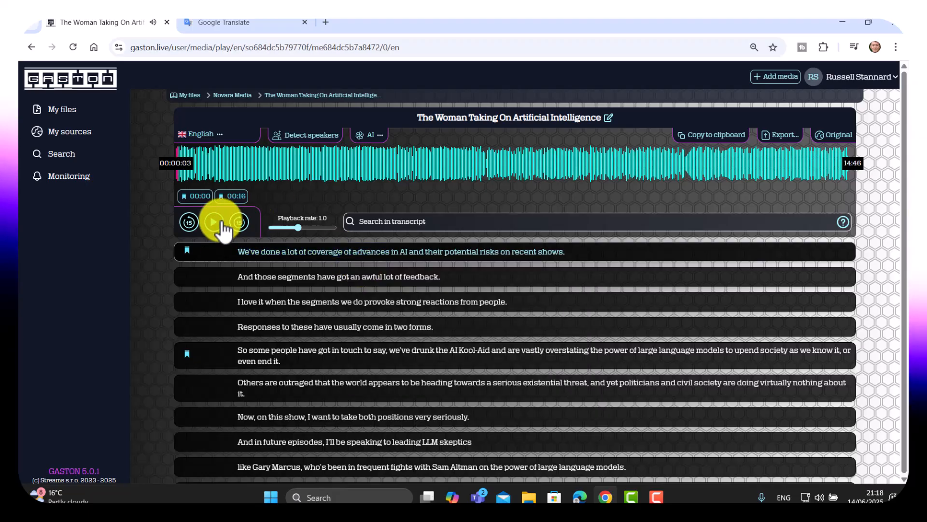
pyautogui.click(224, 22)
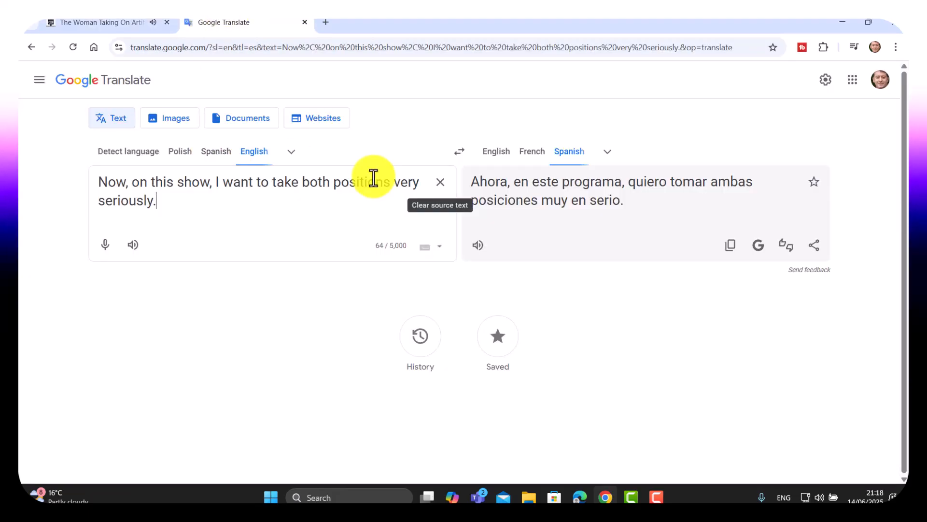
pyautogui.write("We've done a lot of coverage of advances")
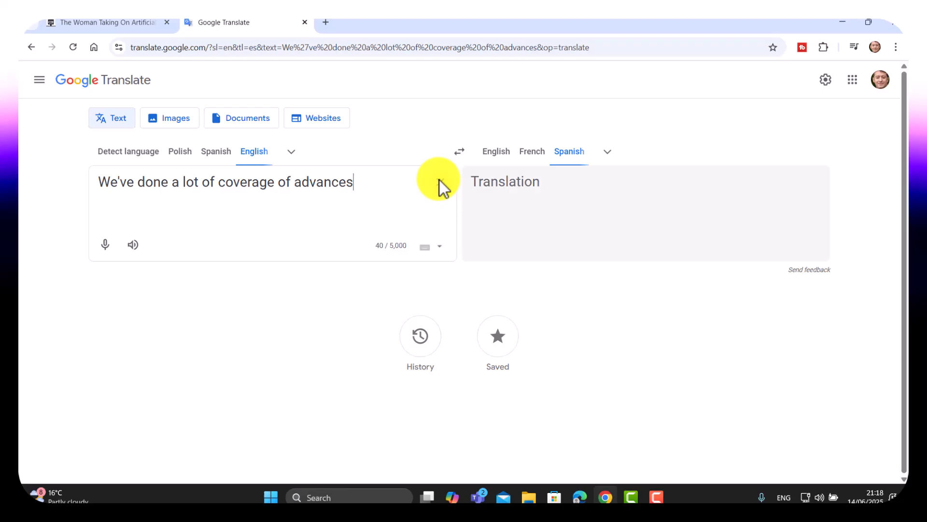
pyautogui.click(105, 22)
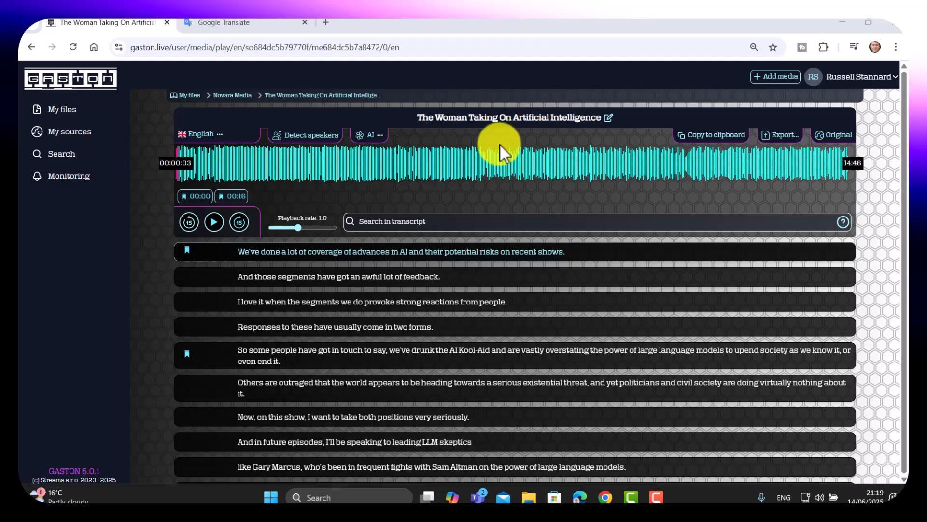
# - Copy the whole transcript to clipboard and view the Spanish translation in Google Translate
pyautogui.click(714, 134)
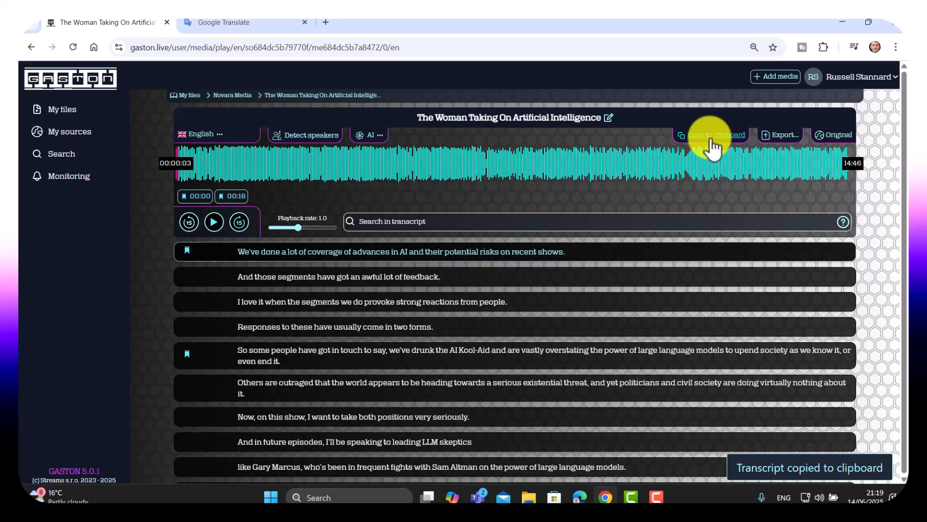
pyautogui.click(236, 23)
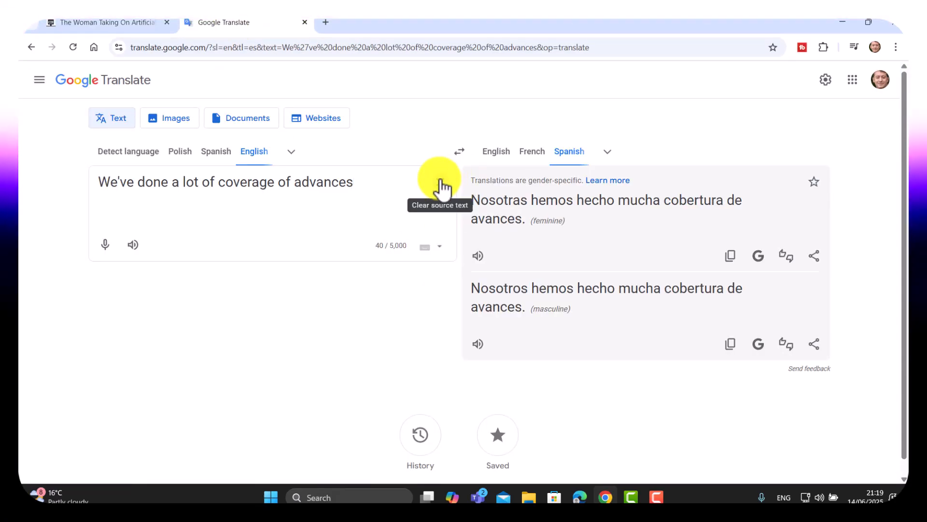
pyautogui.click(445, 187)
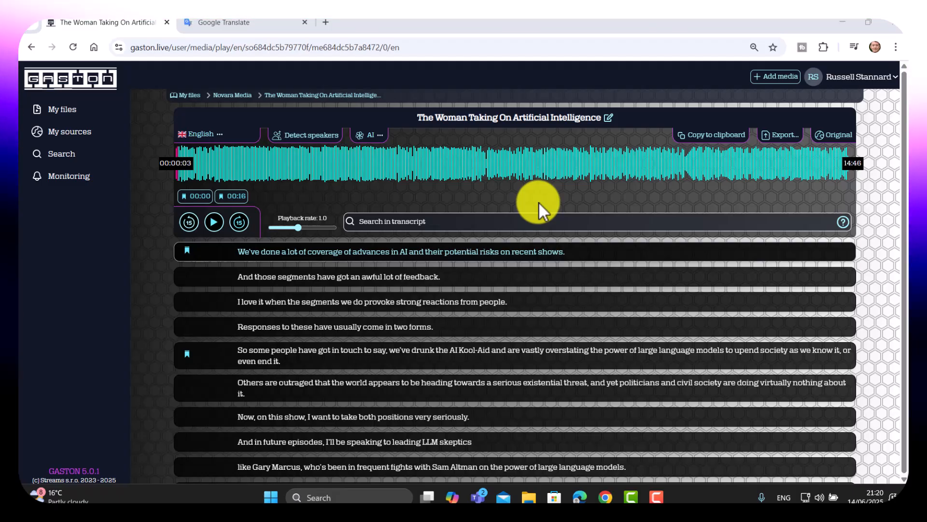
pyautogui.moveTo(309, 140)
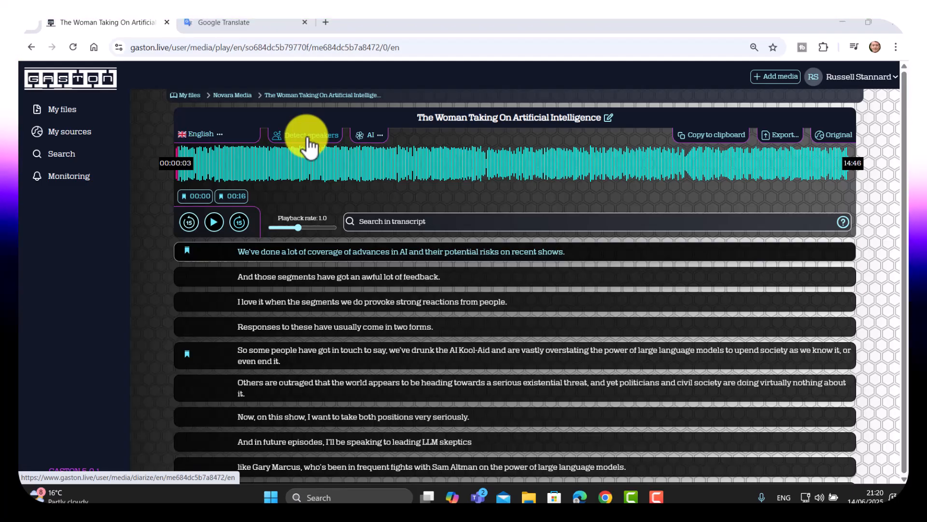
pyautogui.moveTo(301, 271)
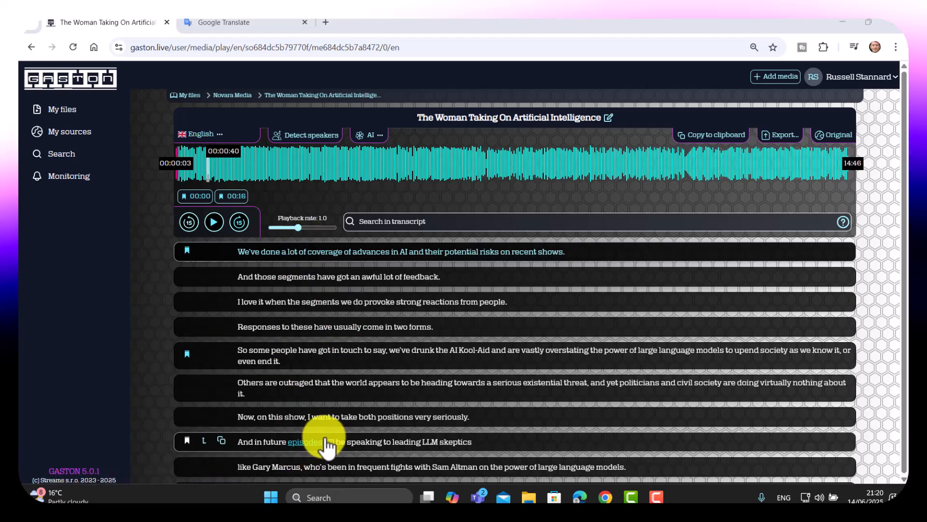
# - Detect speakers, rename the first speaker to Tom, and begin renaming the second
pyautogui.click(310, 134)
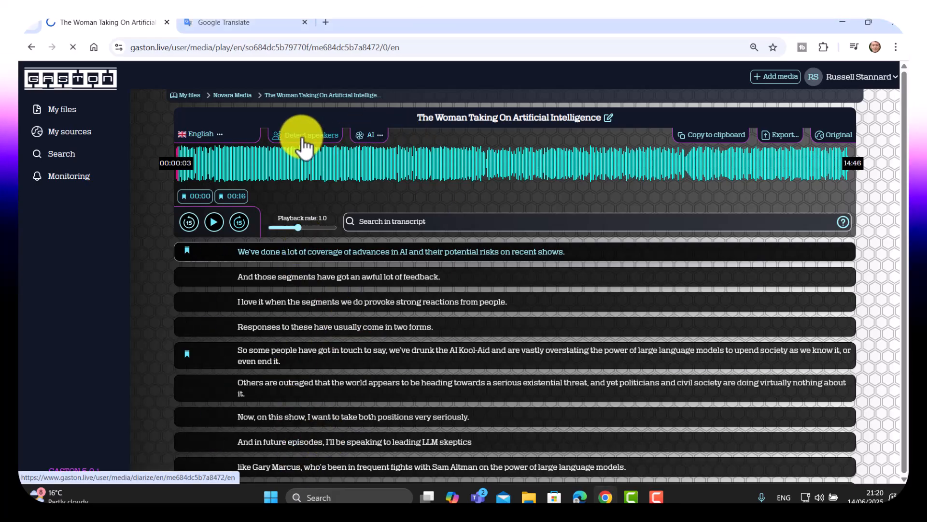
pyautogui.click(313, 134)
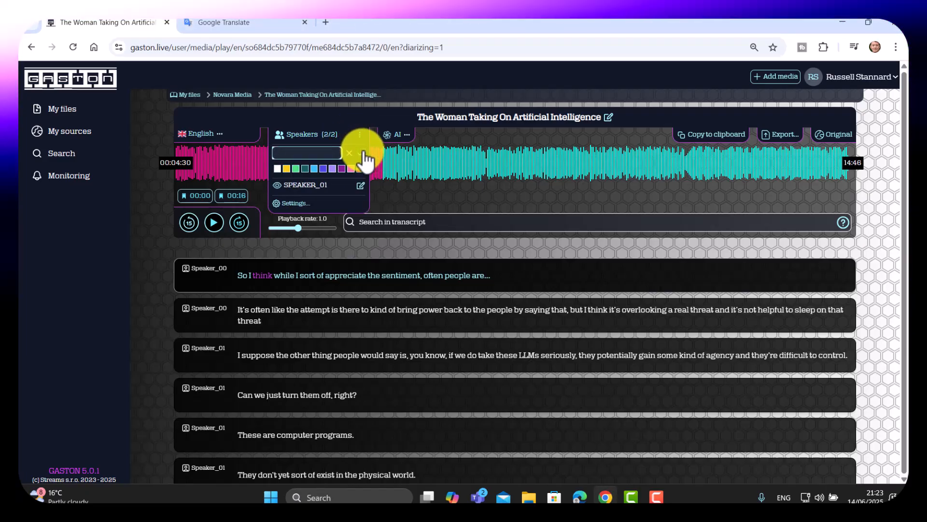
pyautogui.write('Tom')
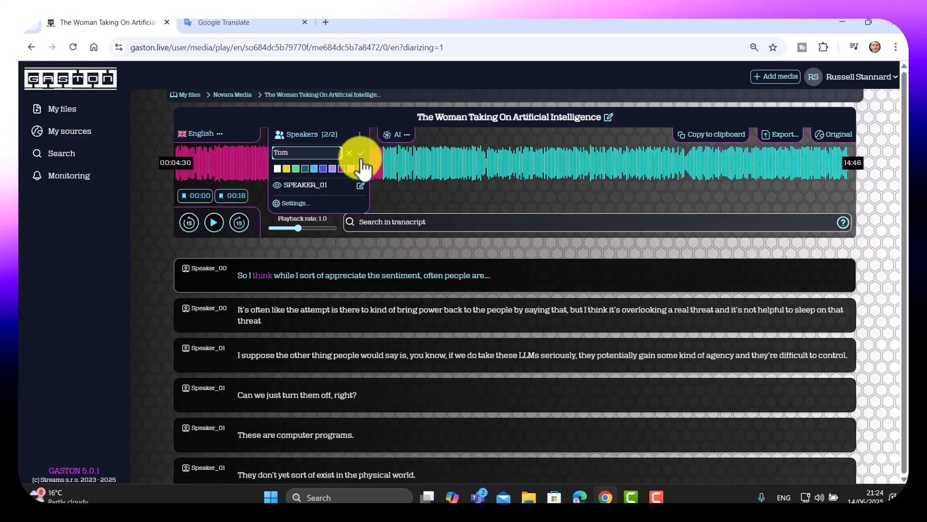
pyautogui.click(360, 152)
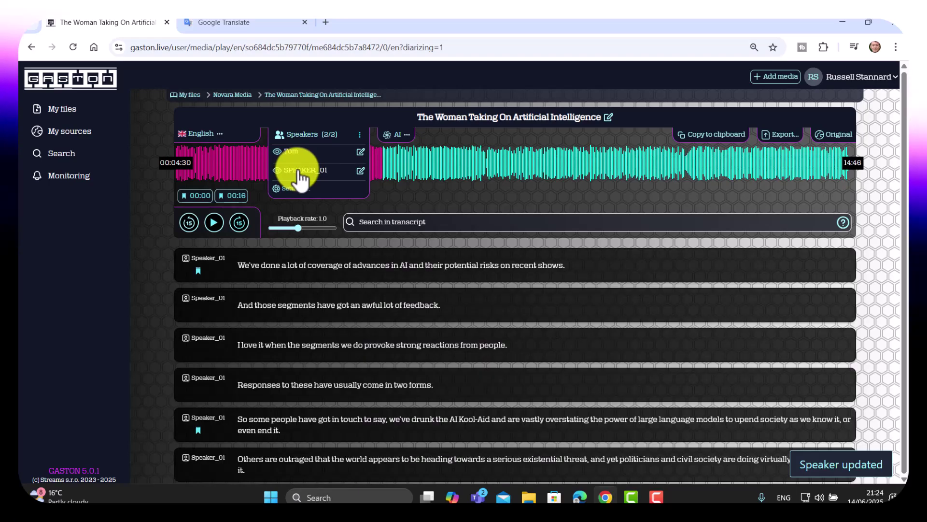
pyautogui.click(361, 171)
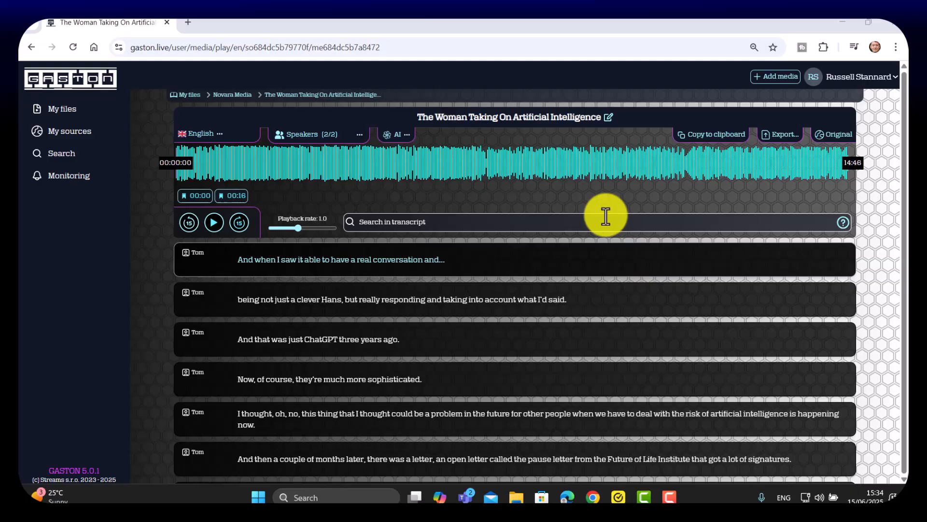
pyautogui.click(301, 134)
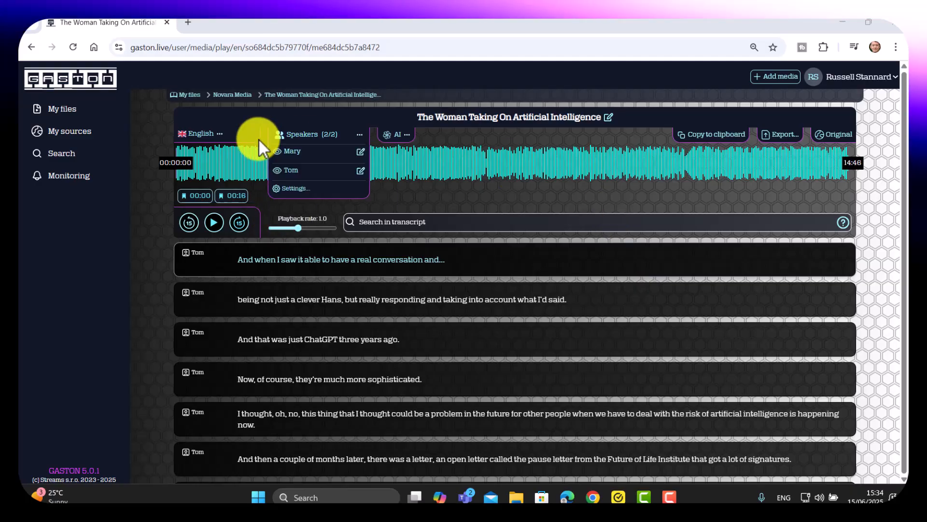
pyautogui.click(214, 222)
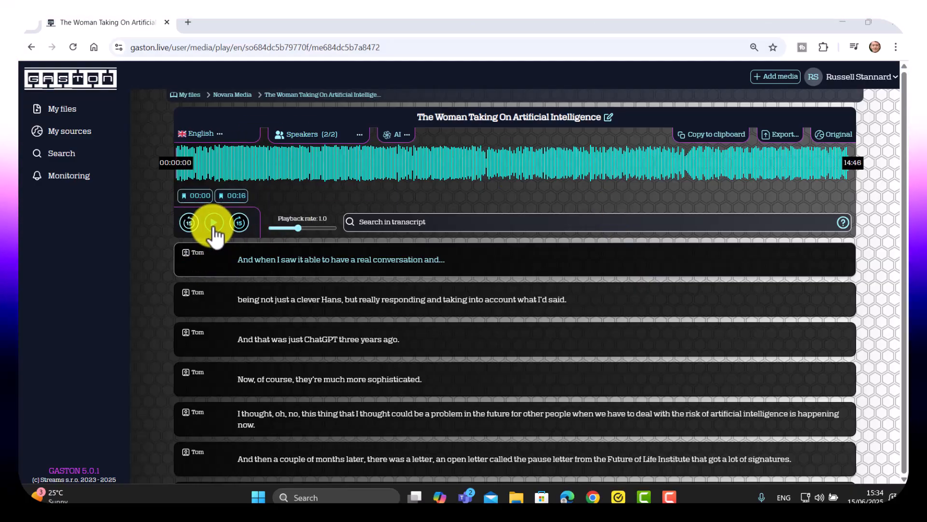
pyautogui.click(215, 222)
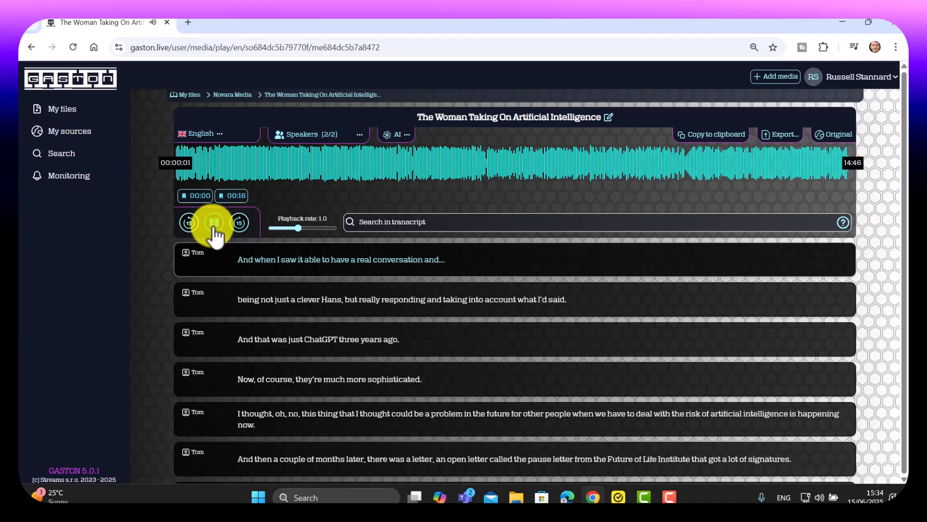
pyautogui.click(214, 222)
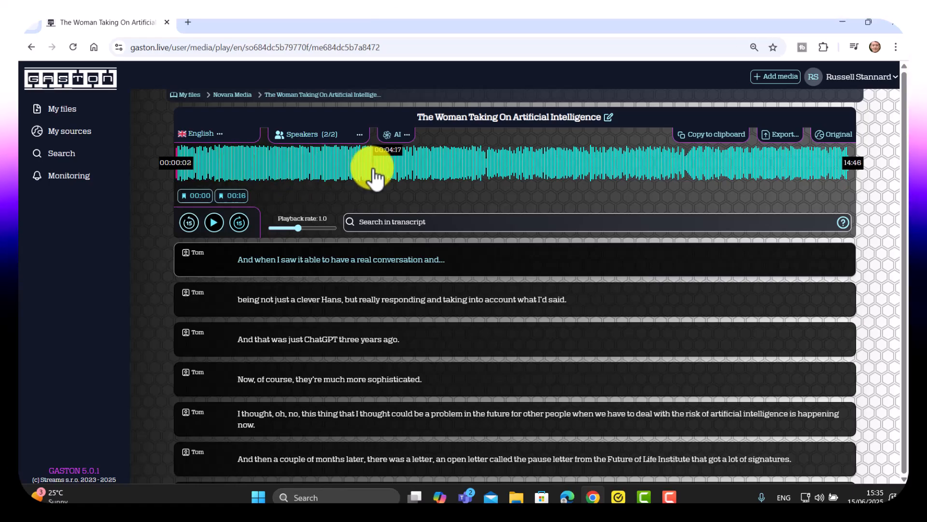
# - Jump playback to about 4:16 on the waveform, play briefly and pause
pyautogui.click(373, 172)
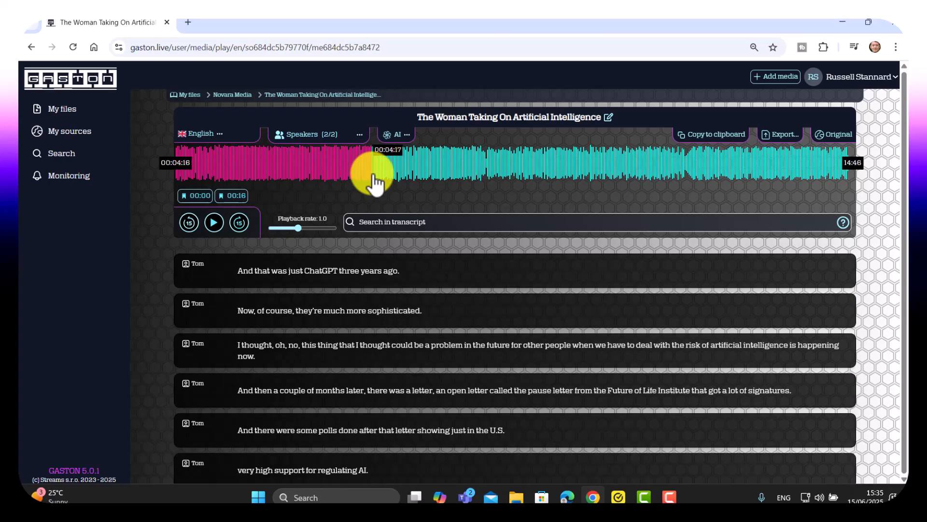
pyautogui.click(214, 222)
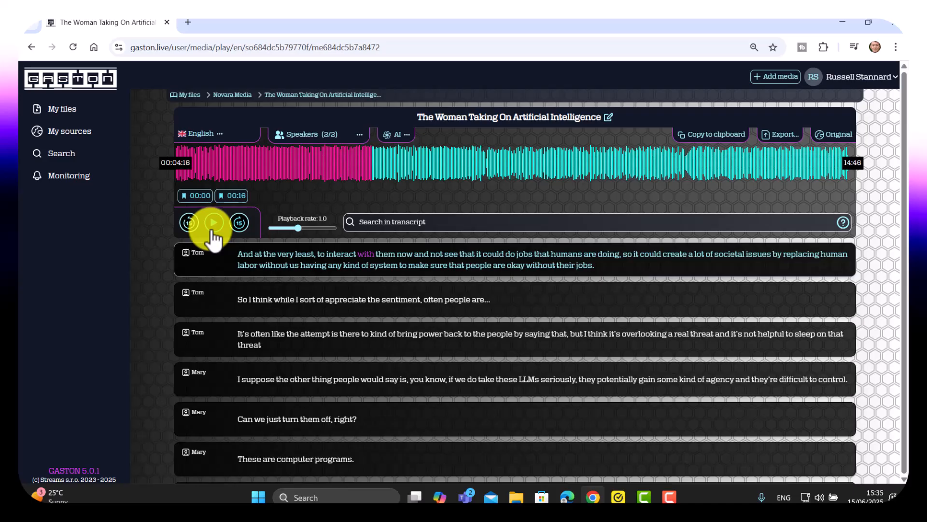
pyautogui.click(215, 223)
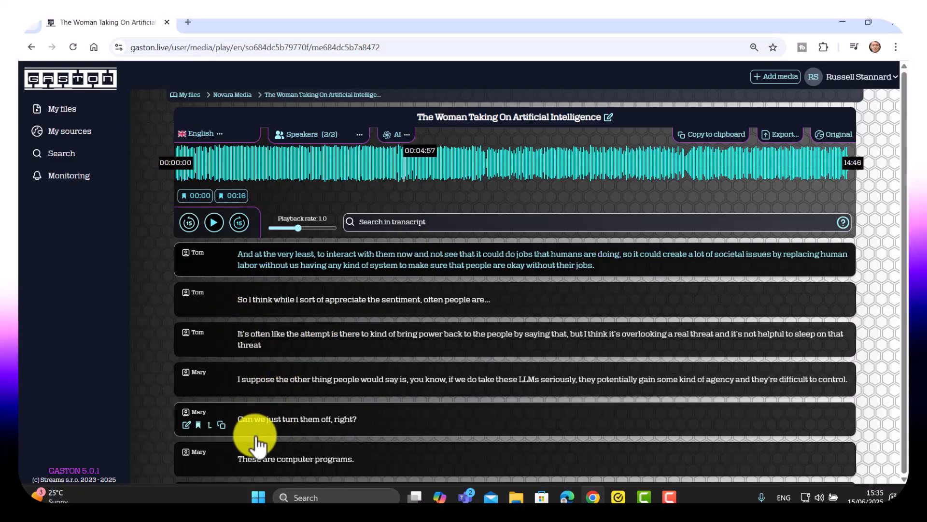
# - Play from Mary's 'Can we just turn them off' and 'These are computer programs' lines, then return to the start
pyautogui.click(214, 222)
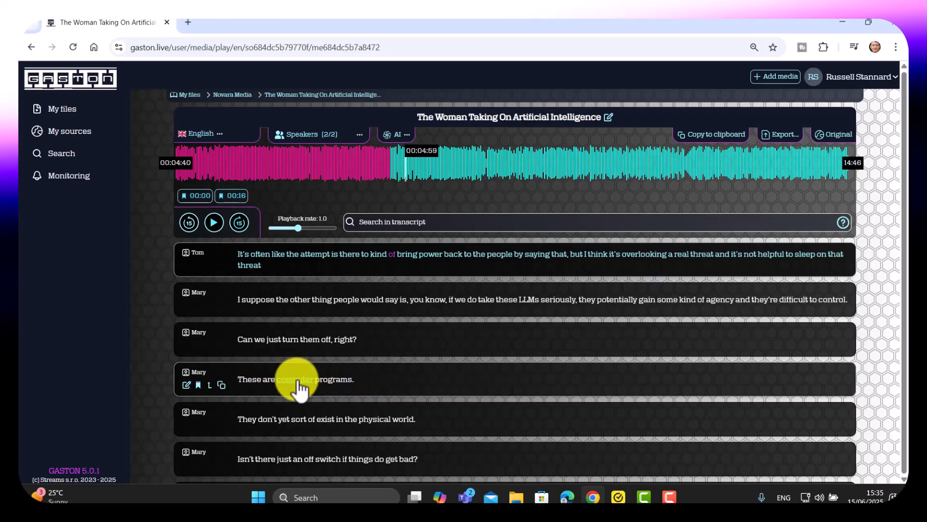
pyautogui.click(215, 223)
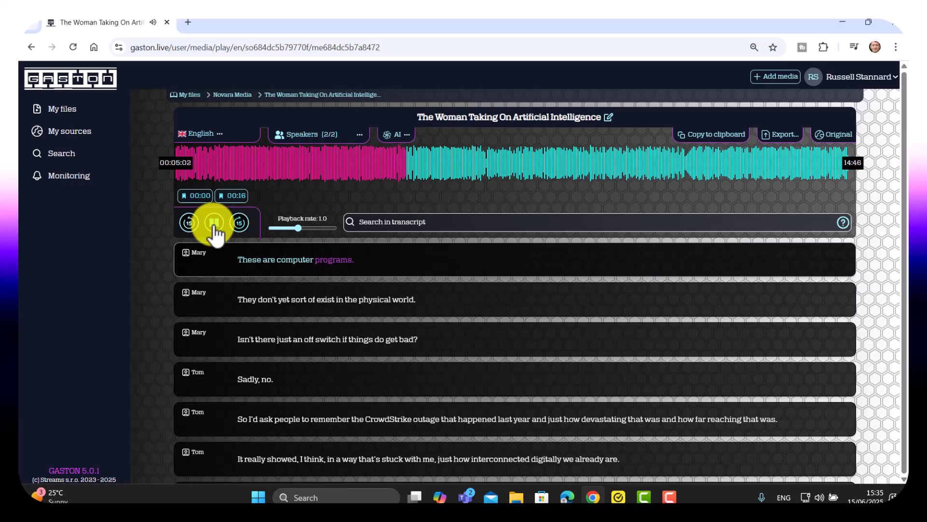
pyautogui.click(214, 223)
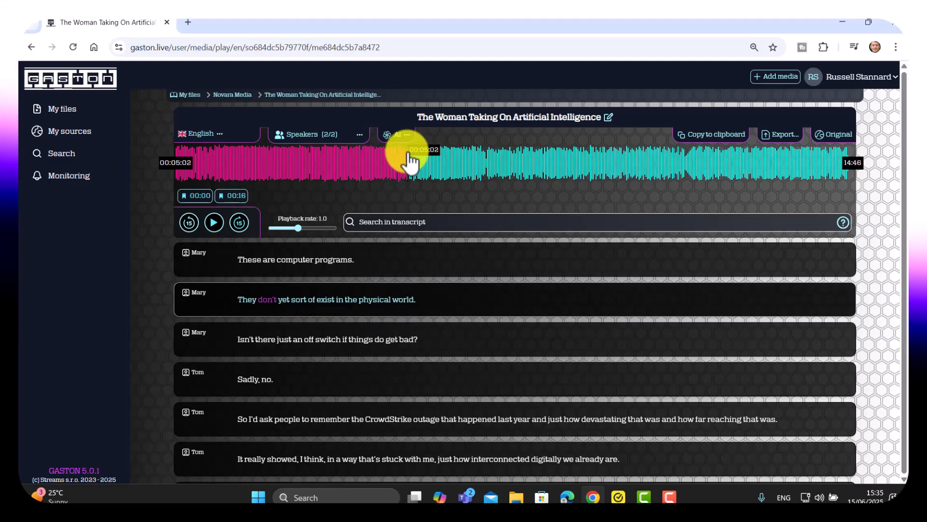
pyautogui.moveTo(412, 162); pyautogui.dragTo(178, 175)
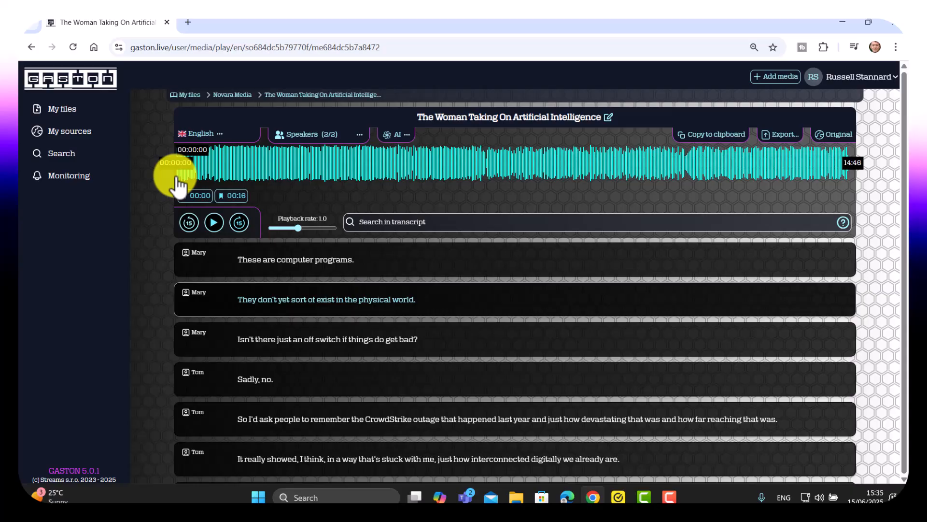
pyautogui.moveTo(248, 172)
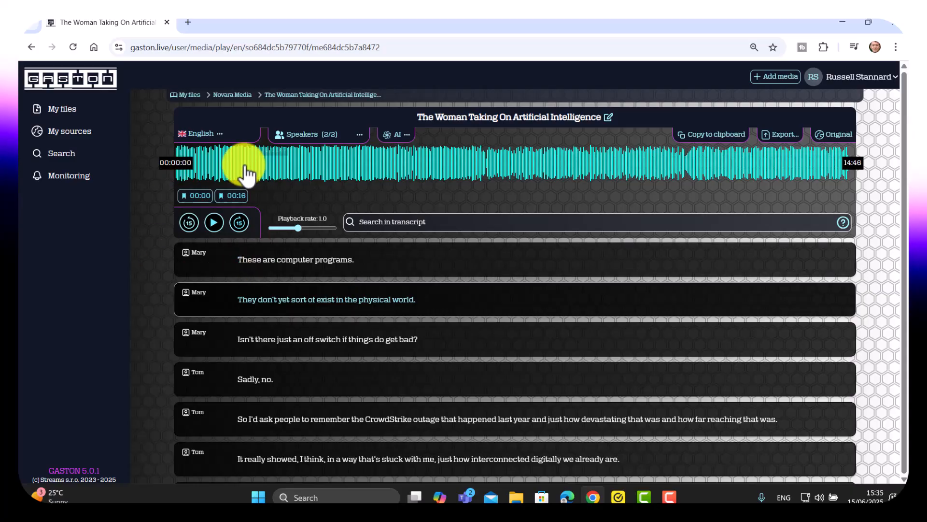
pyautogui.moveTo(558, 191)
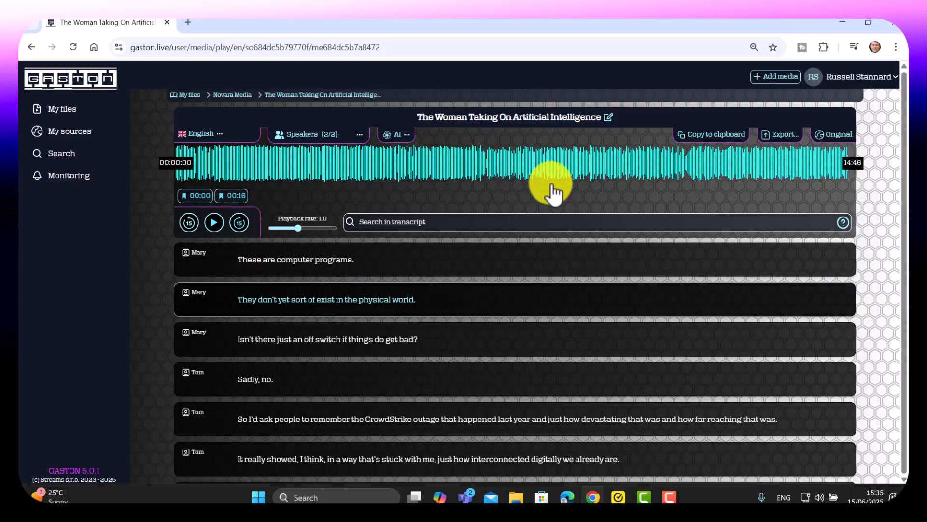
pyautogui.moveTo(402, 145)
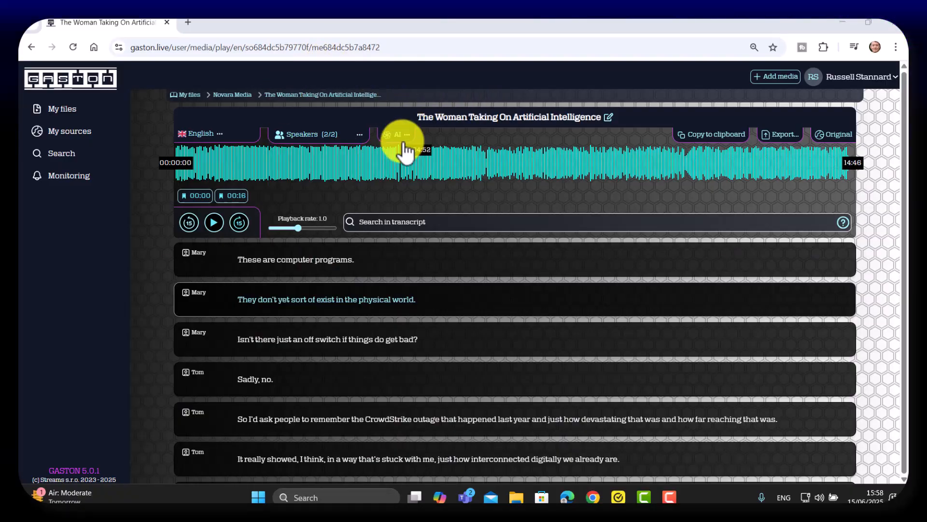
# - Have the AI chat summarise the interview with Holly Elmore of Pause AI and read through it
pyautogui.click(397, 134)
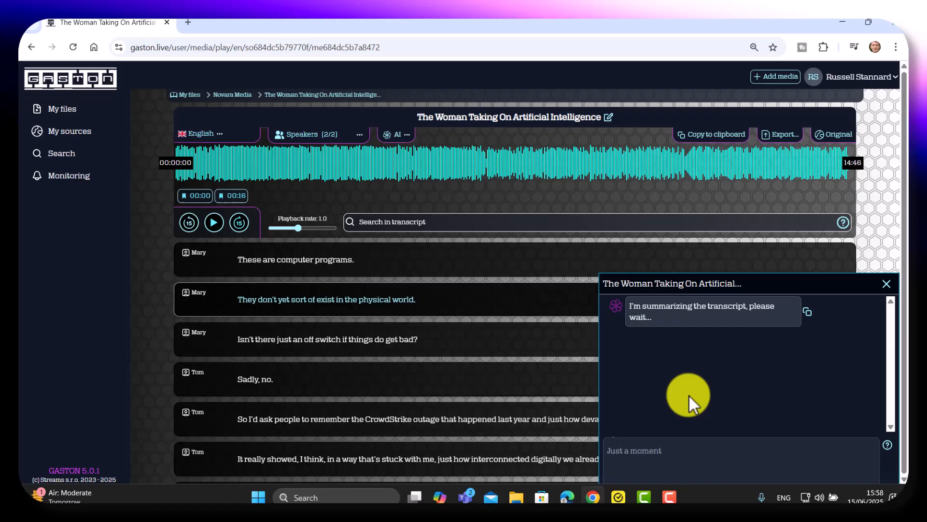
pyautogui.moveTo(674, 466)
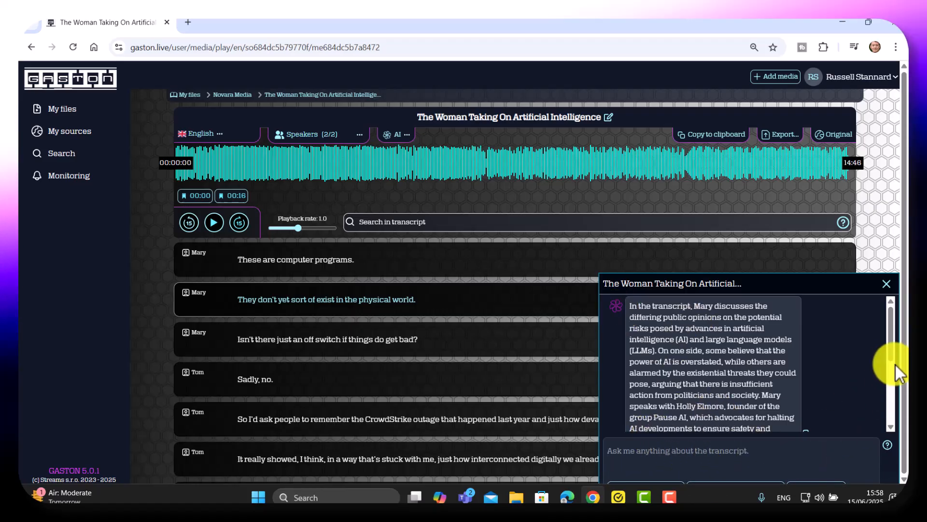
pyautogui.scroll(-3)
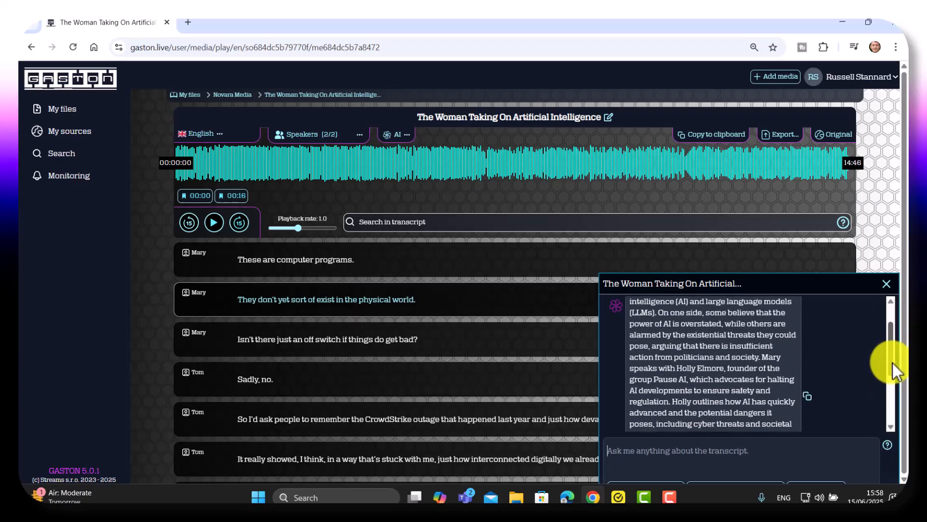
pyautogui.moveTo(613, 341)
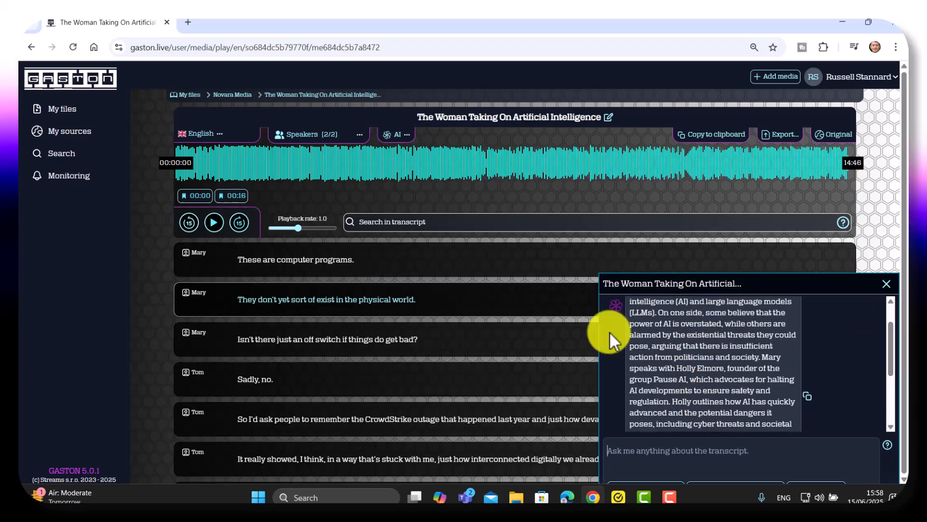
pyautogui.moveTo(890, 357)
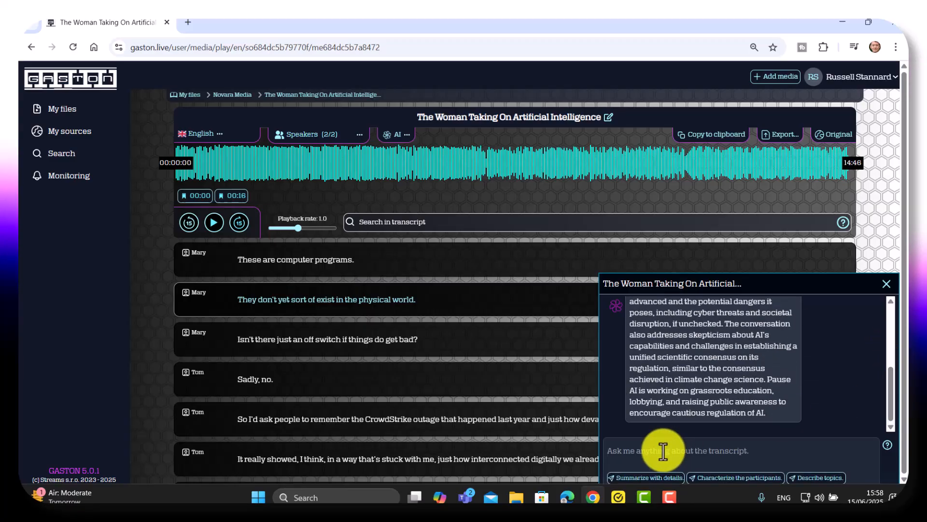
# - Ask the AI 'Can you extract useful phrases from the transcript' and review the ten phrases returned
pyautogui.write('Can you extract 10 useful')
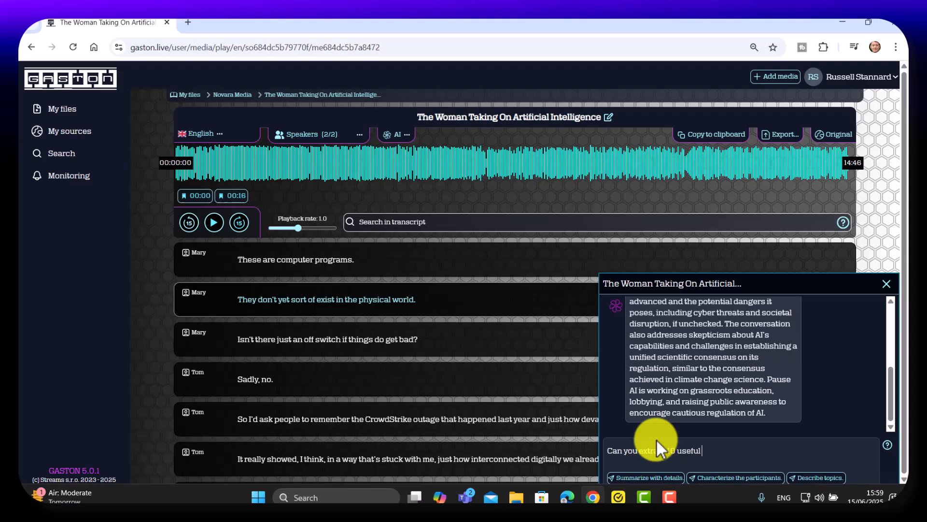
pyautogui.write('phrases from t')
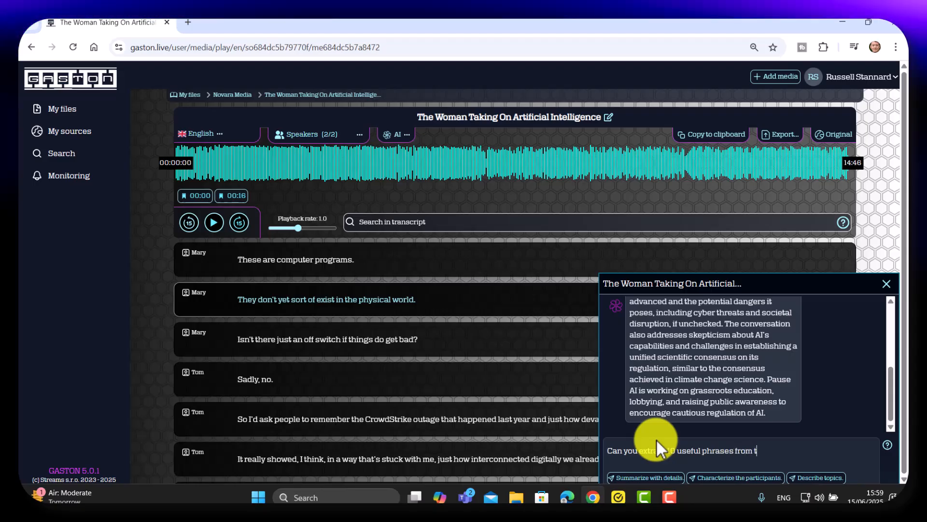
pyautogui.write('he transcript')
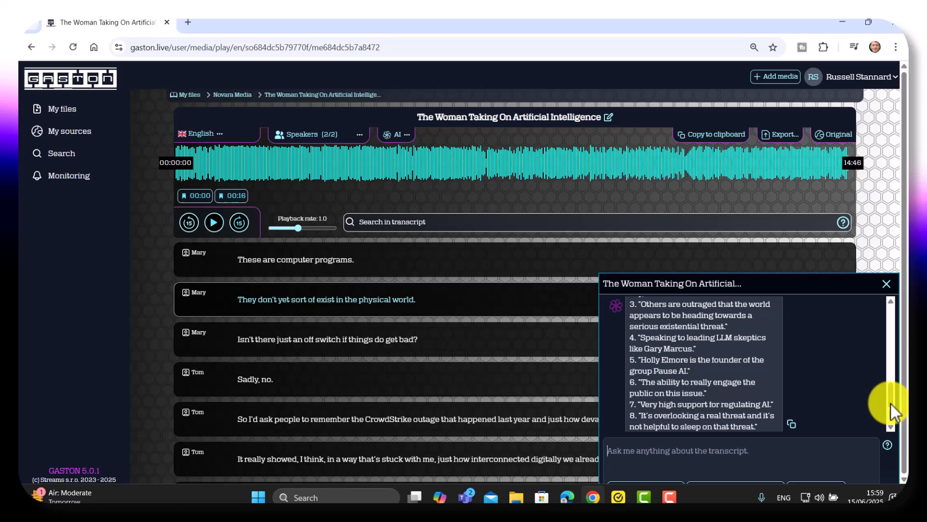
pyautogui.scroll(-3)
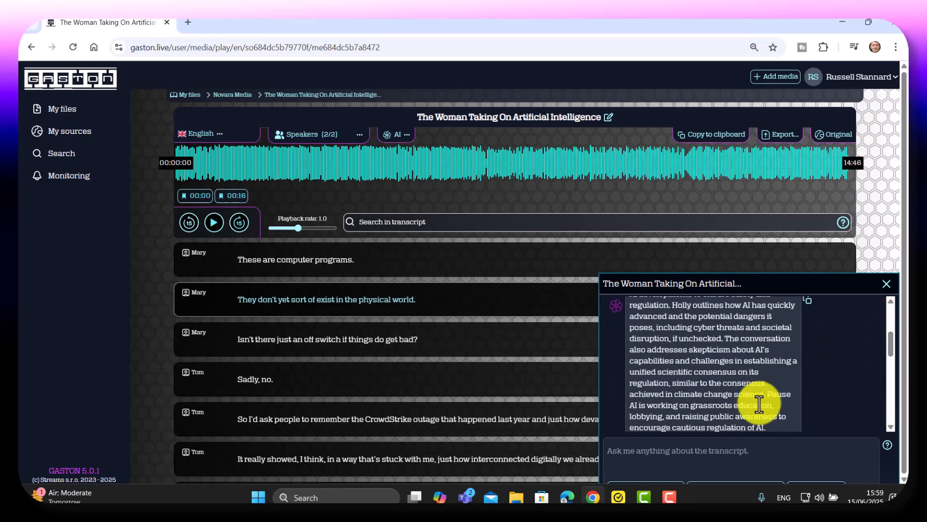
pyautogui.scroll(-3)
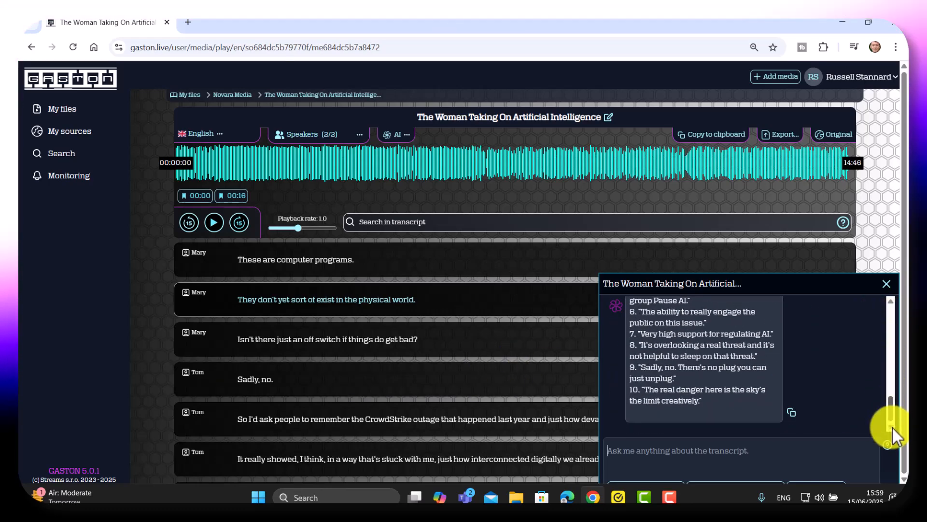
# - Ask the AI for the most difficult words for English learners and review the 22-word list
pyautogui.write('CN')
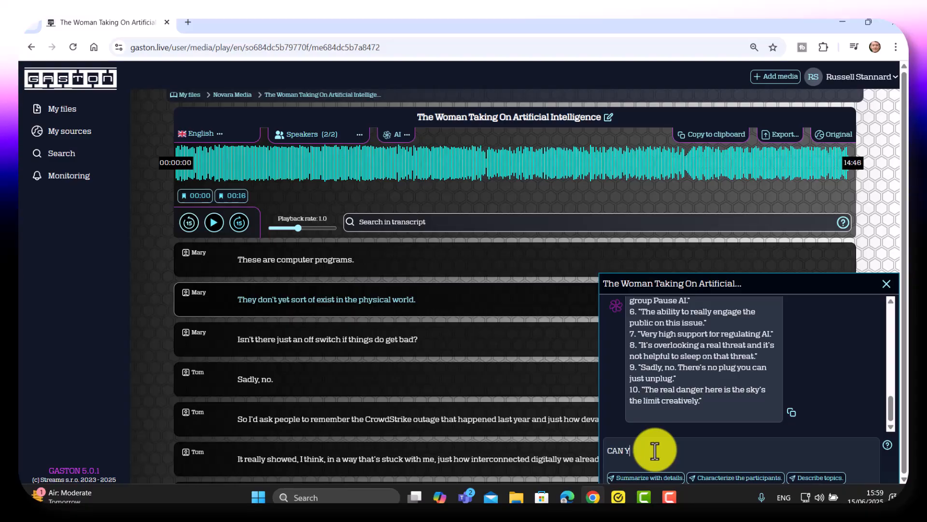
pyautogui.press('Backspace')
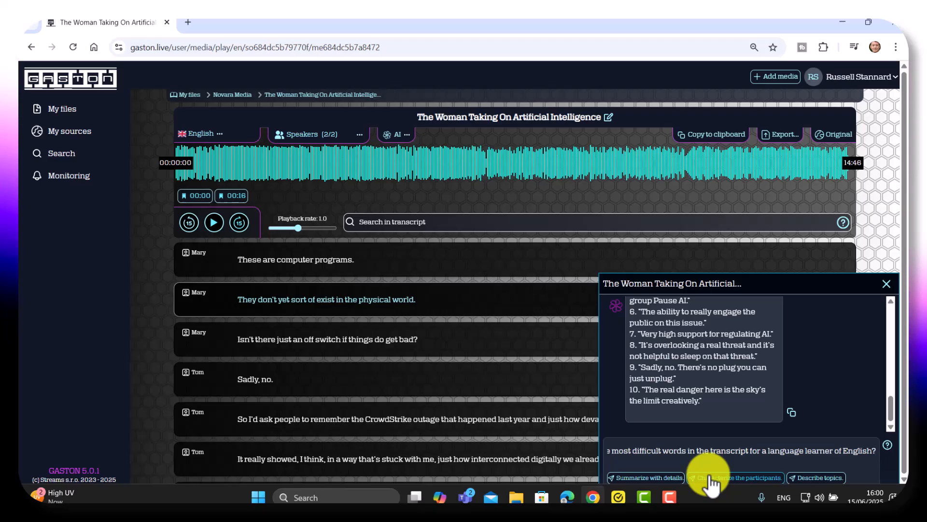
pyautogui.click(736, 478)
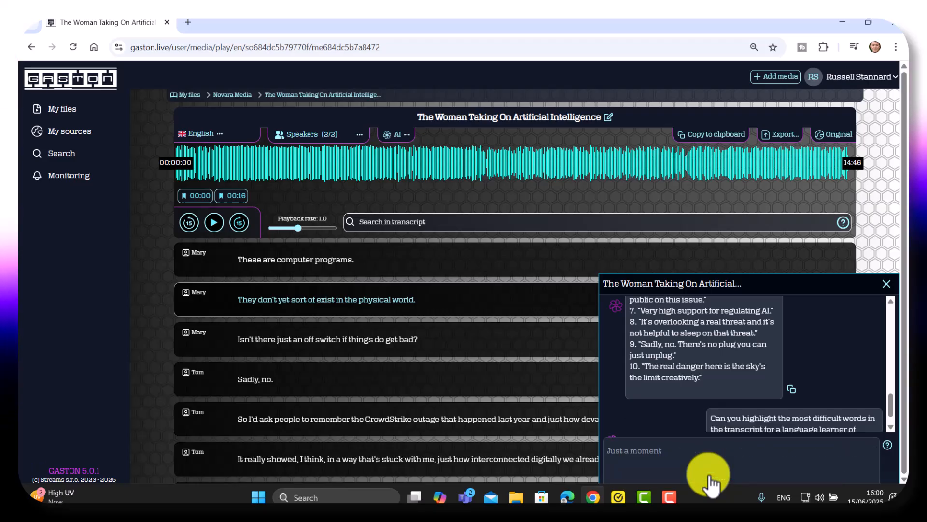
pyautogui.scroll(-3)
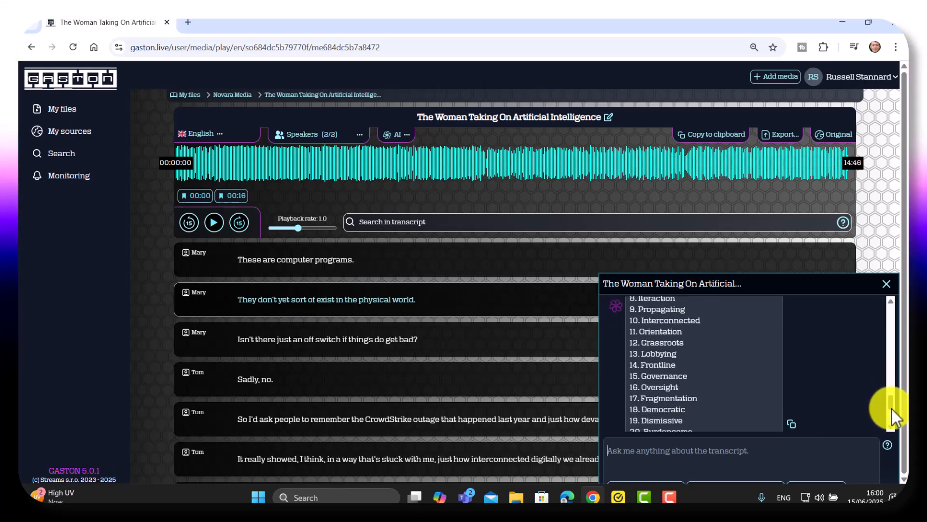
pyautogui.scroll(-3)
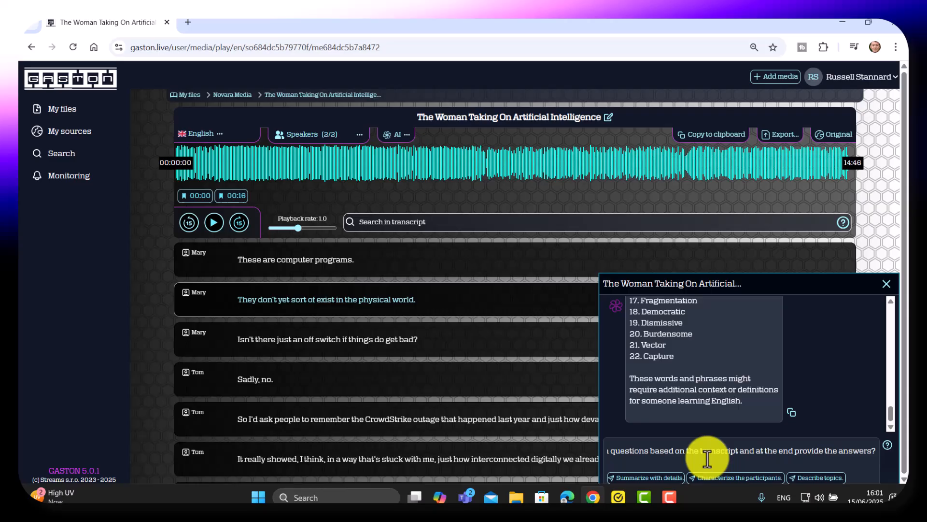
pyautogui.moveTo(881, 477)
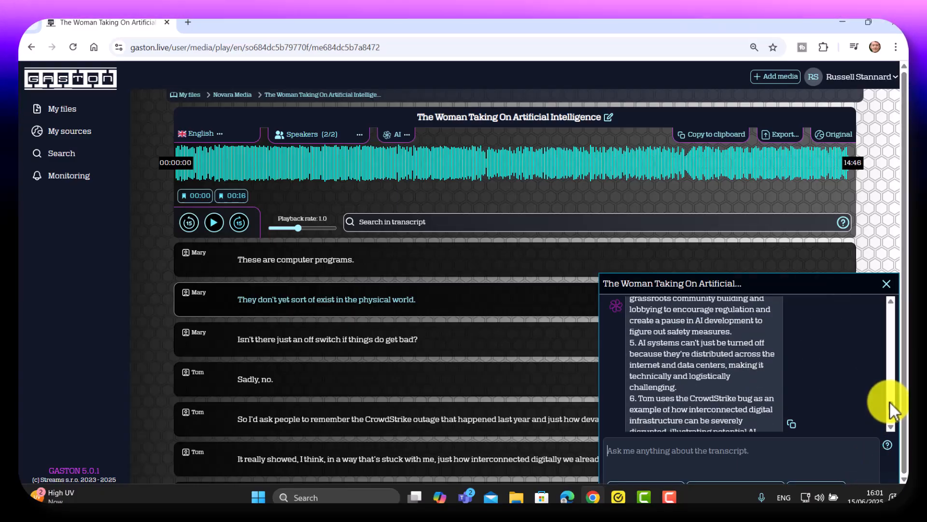
# - Review the AI's transcript-based questions with answers given at the end
pyautogui.scroll(-3)
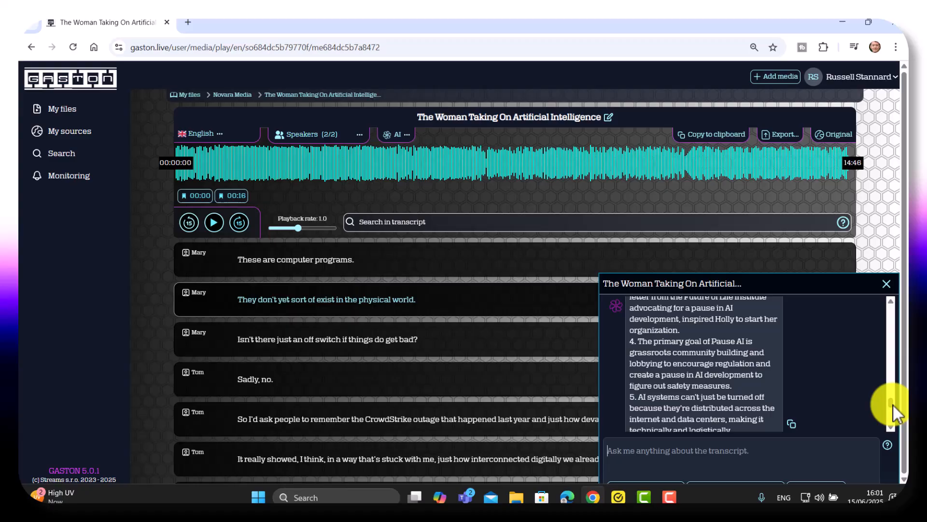
pyautogui.scroll(-3)
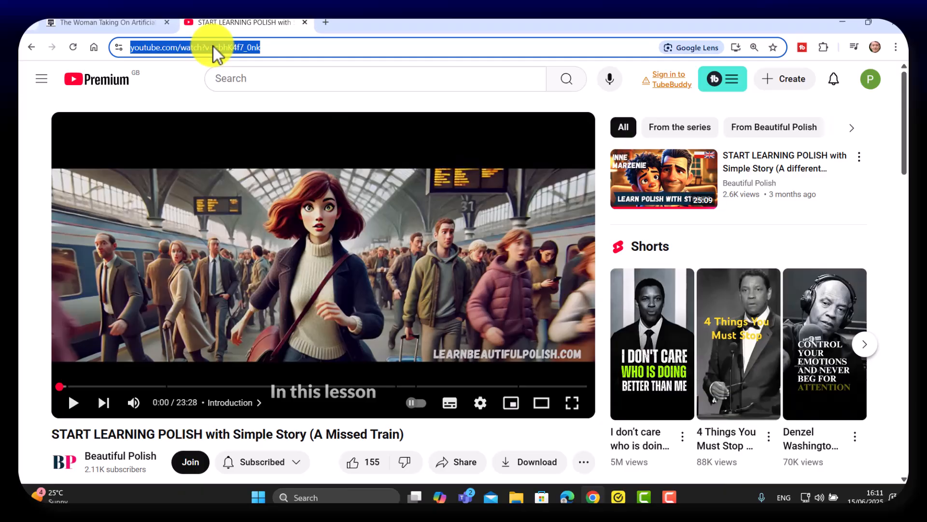
# - Return to Gaston and start adding new media via '+ Add media'
pyautogui.click(111, 22)
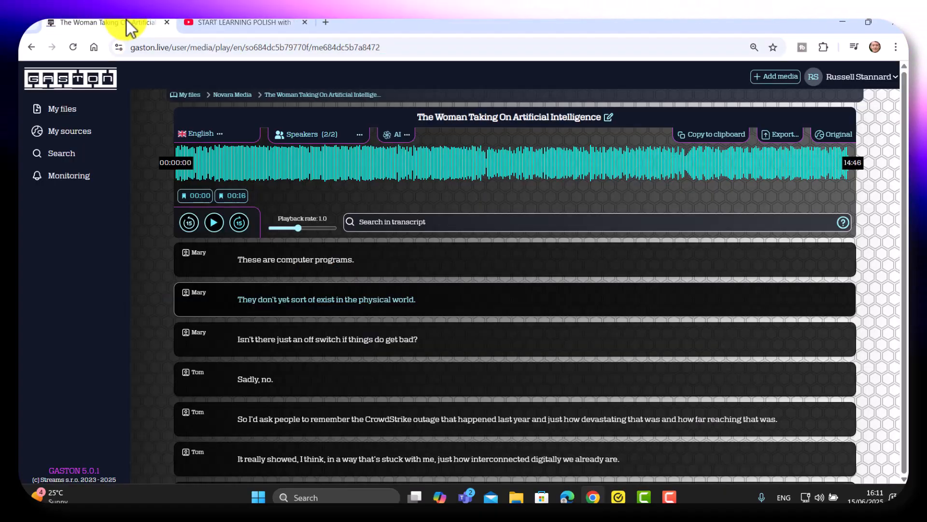
pyautogui.moveTo(790, 78)
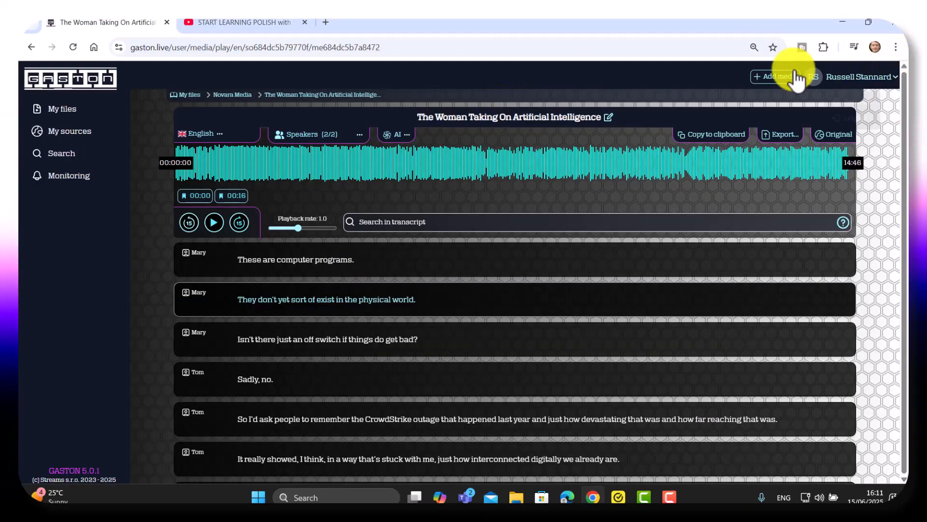
pyautogui.click(777, 77)
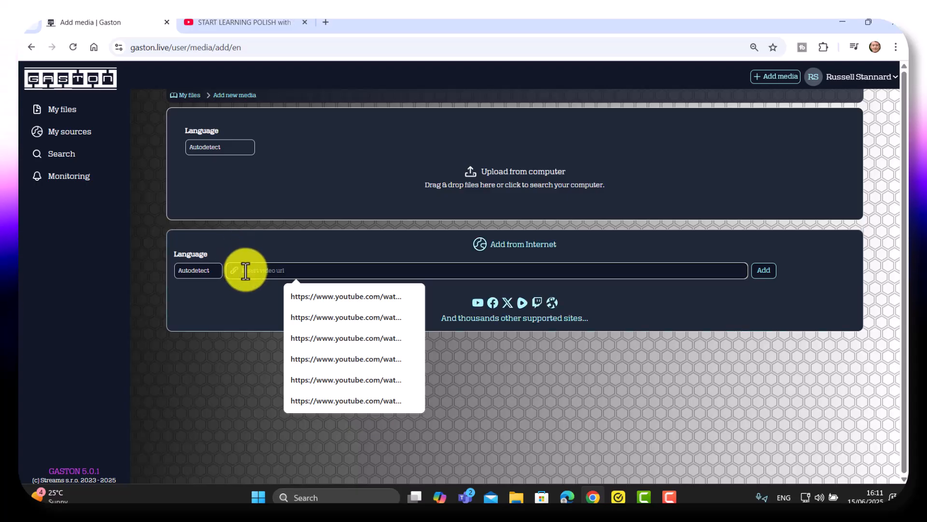
pyautogui.write('https://www.youtube.com/watch?v=cbhK4f7_0nk')
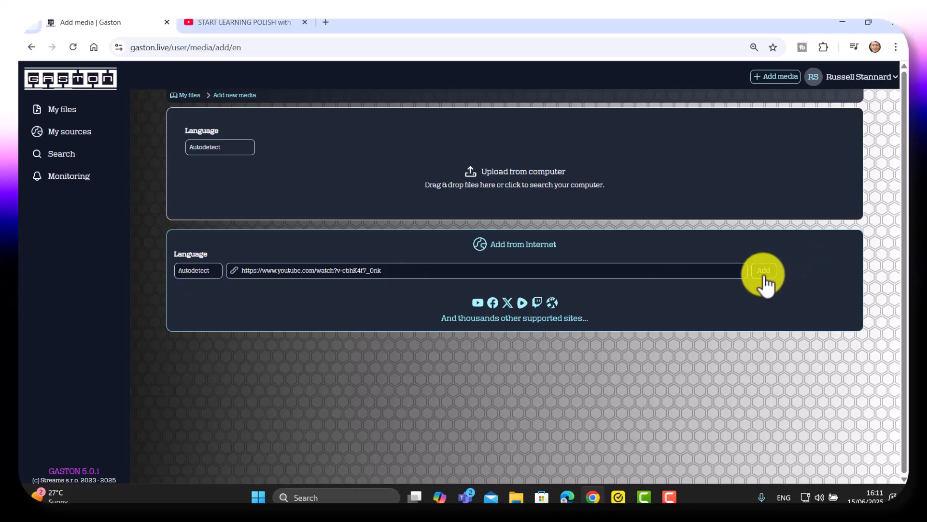
pyautogui.click(763, 271)
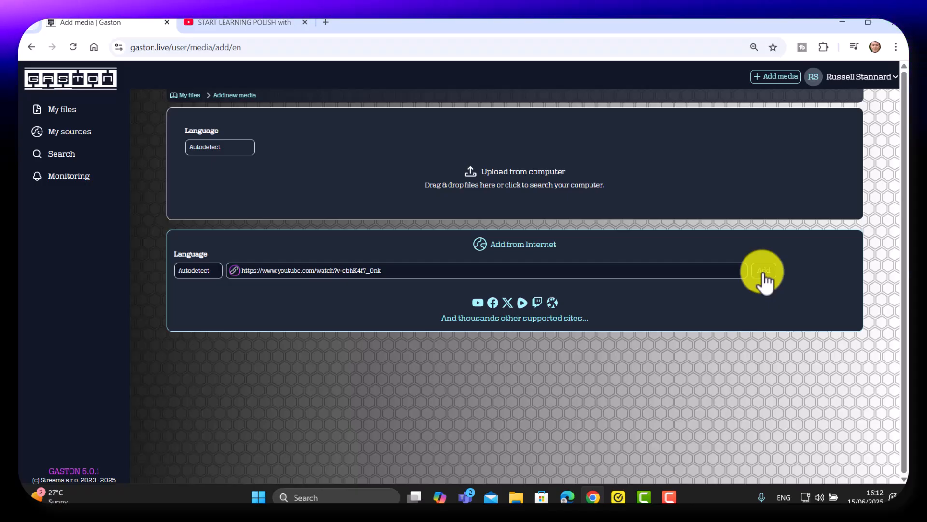
pyautogui.click(764, 271)
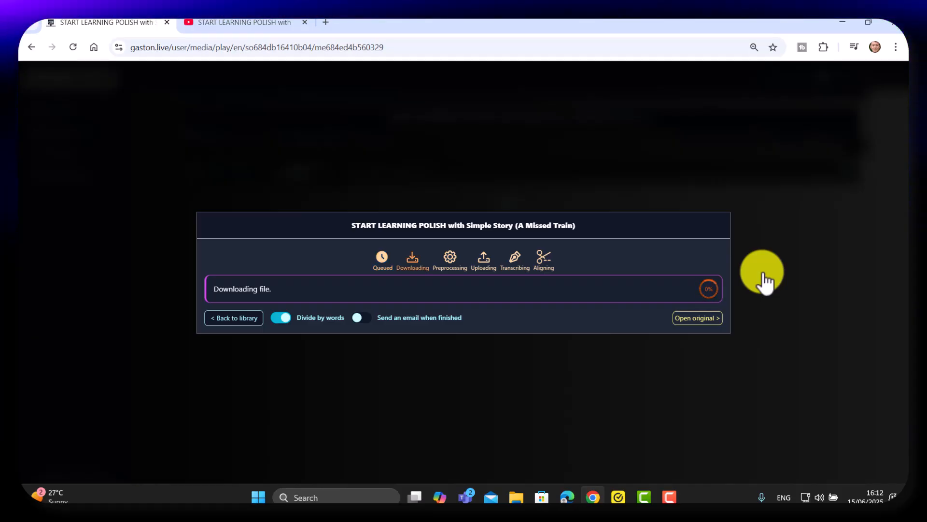
pyautogui.moveTo(707, 300)
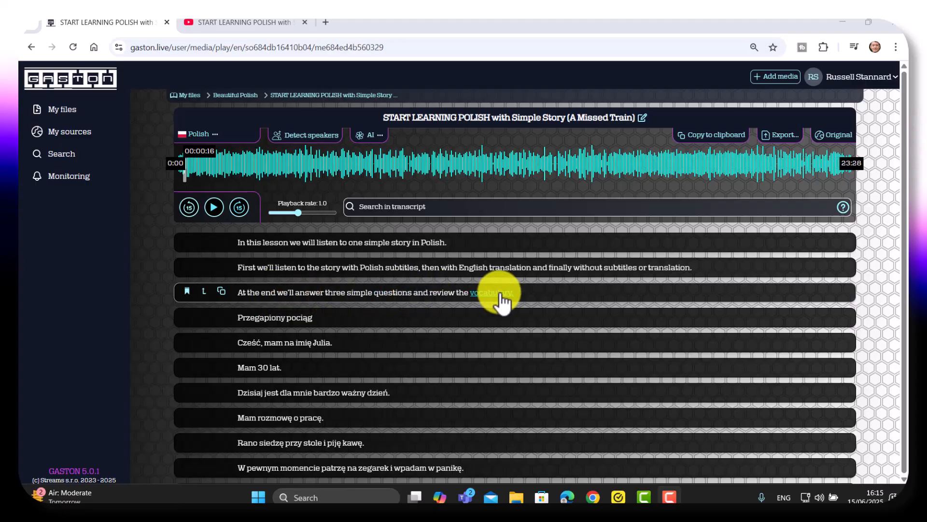
pyautogui.moveTo(213, 311)
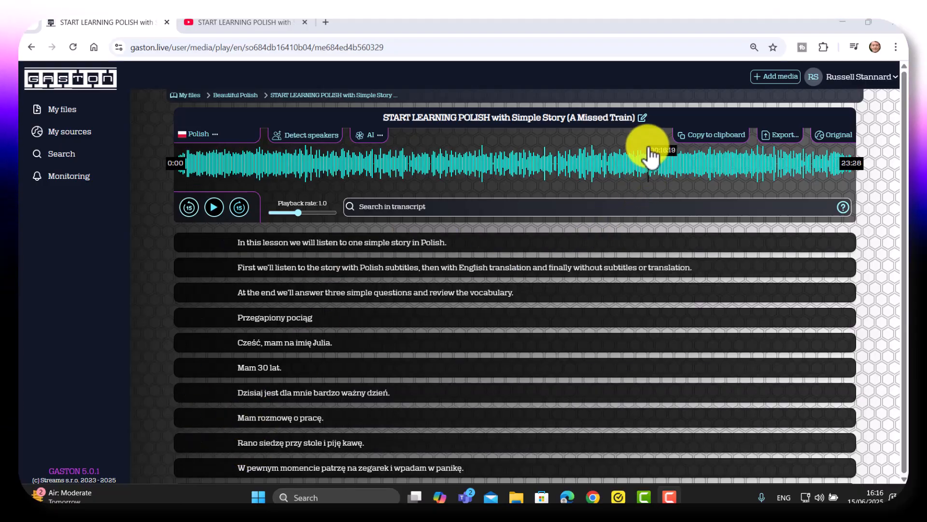
# - Bring up the Rename file dialog for the Polish lesson via its pencil icon
pyautogui.click(643, 117)
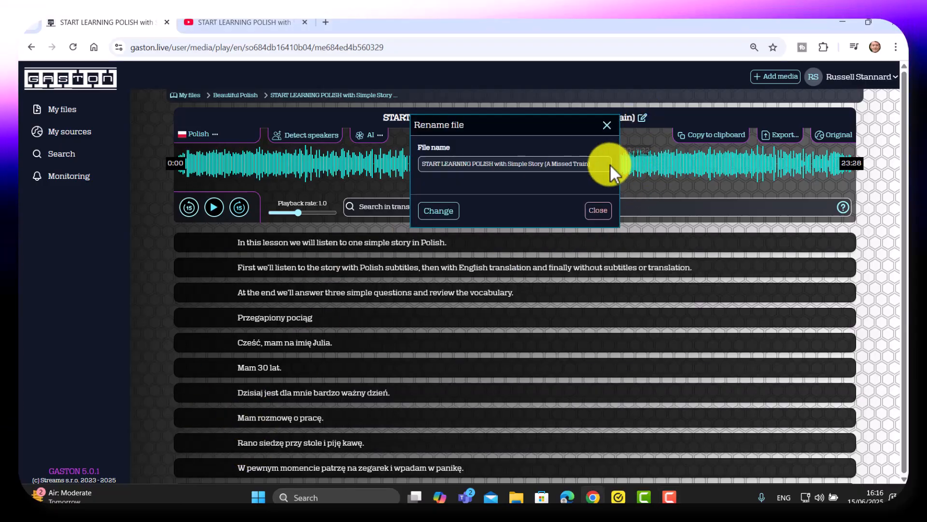